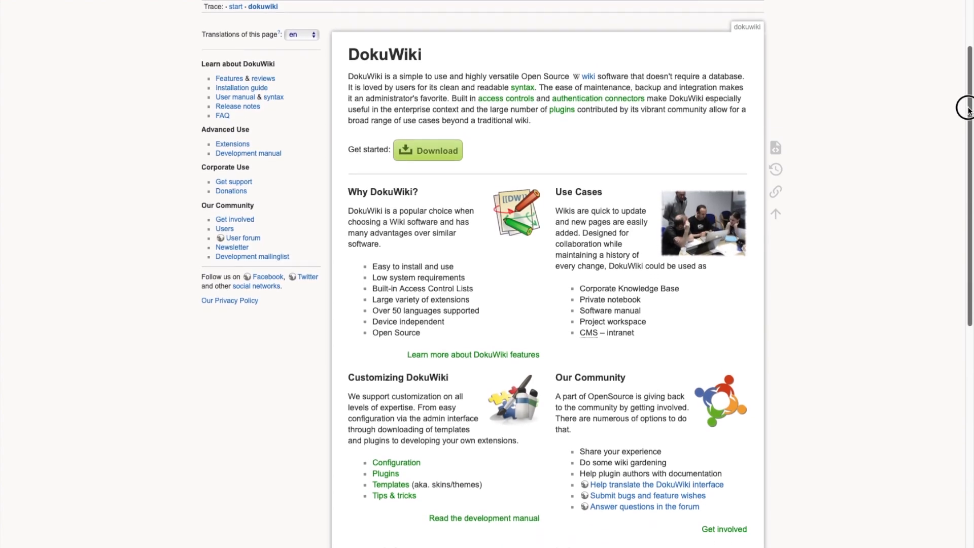
- Read the linuxserver/dokuwiki overview and highlight the note that no database is needed
scroll("down", 3)
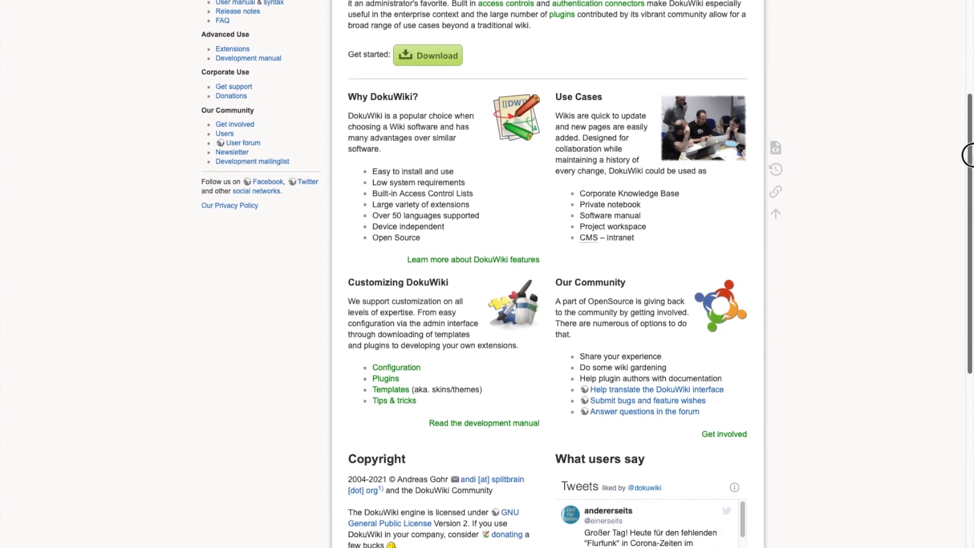
scroll("down", 3)
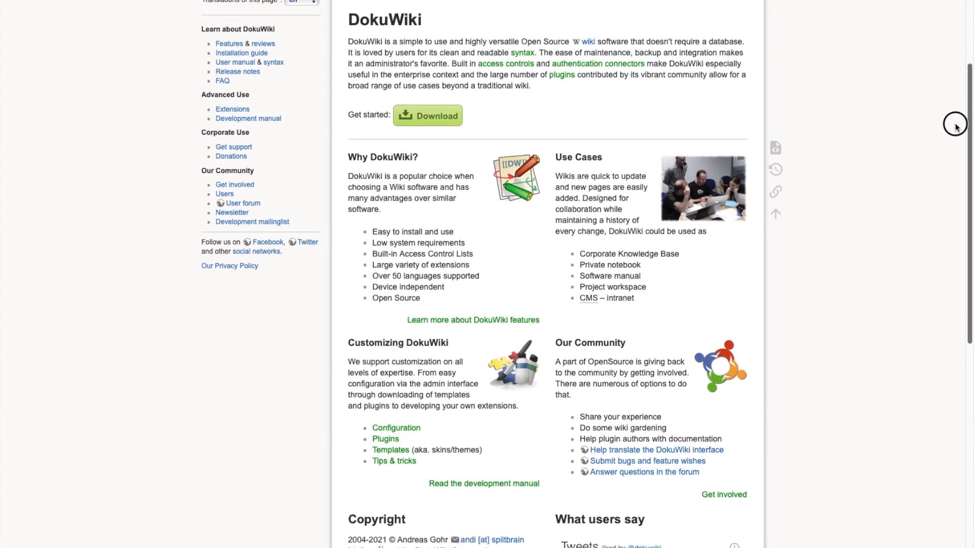
scroll("up", 3)
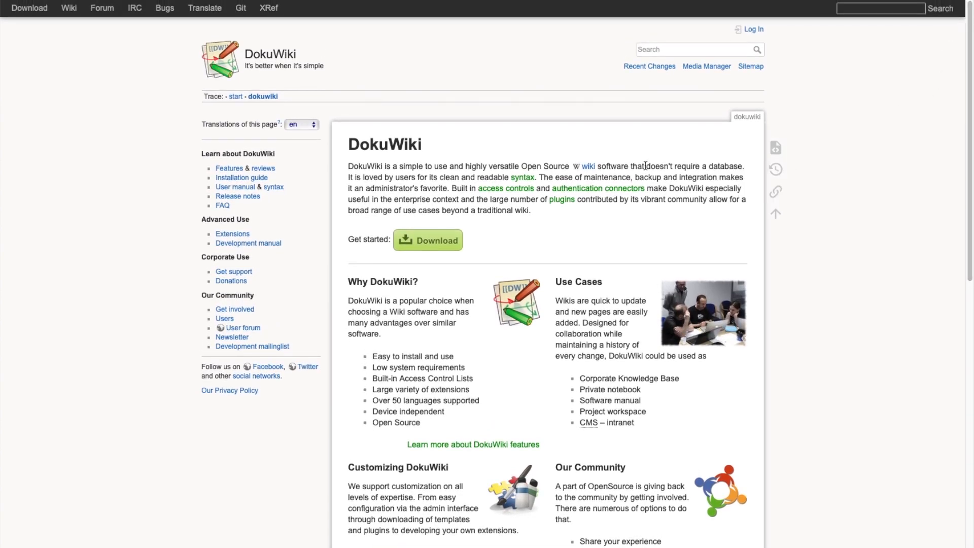
left_click_drag(647, 166, 706, 166)
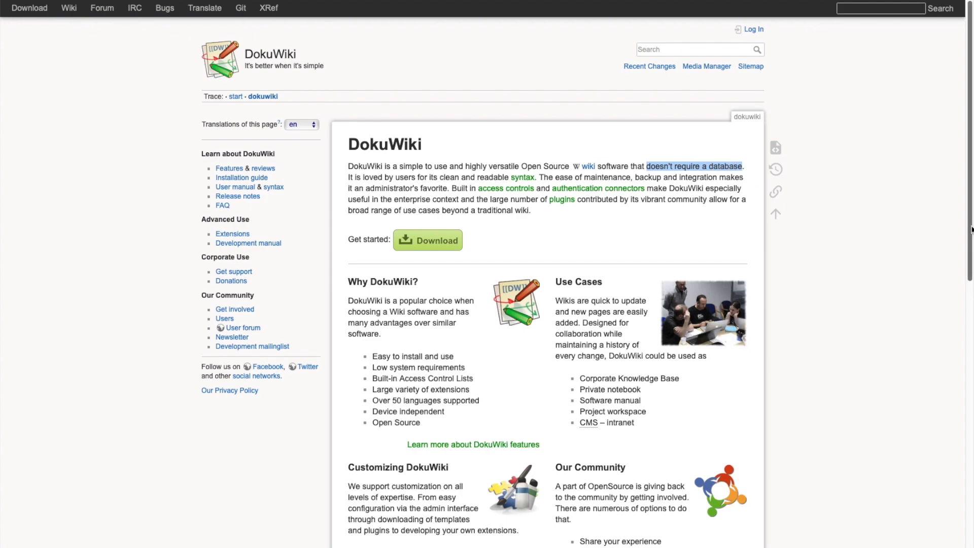
mouse_move(905, 159)
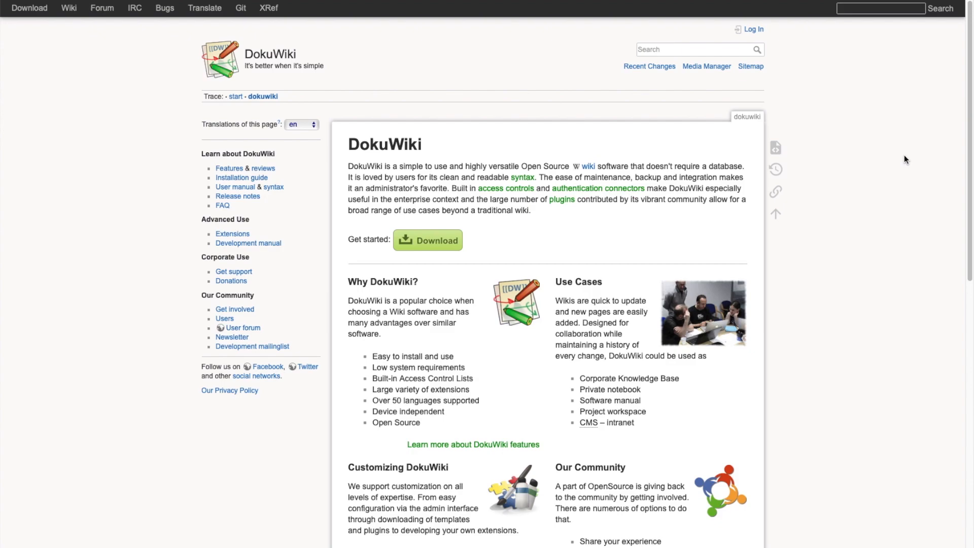
mouse_move(894, 152)
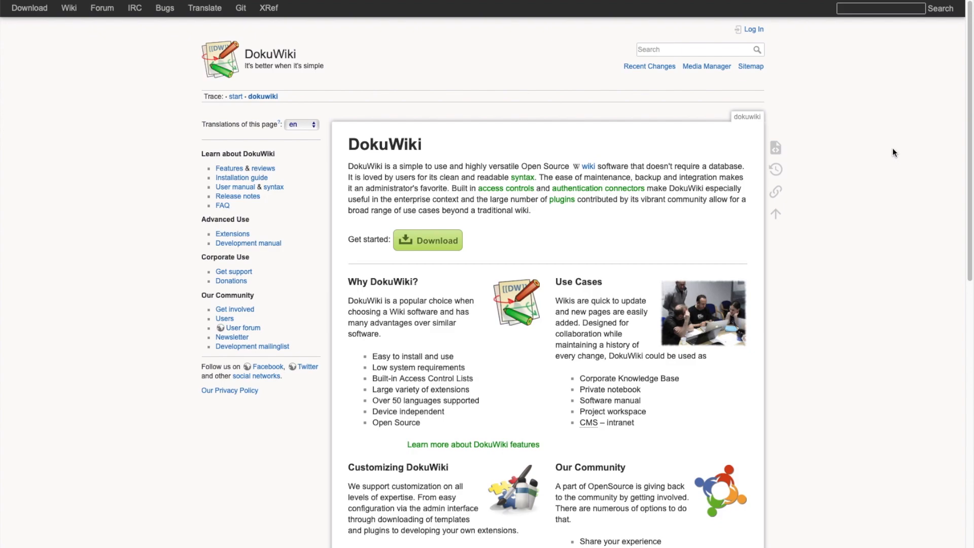
mouse_move(861, 117)
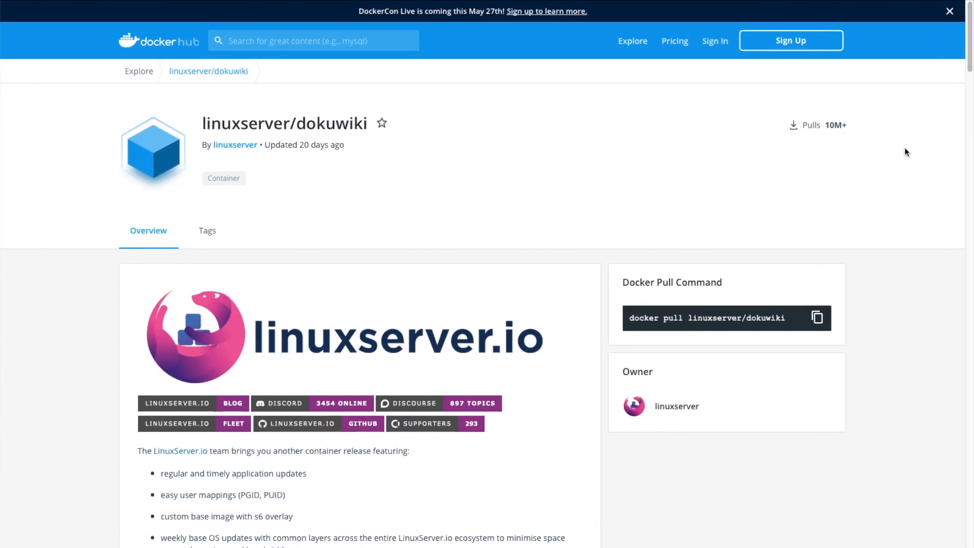
- Scroll down the Docker Hub page to the docker-compose usage example
scroll("down", 3)
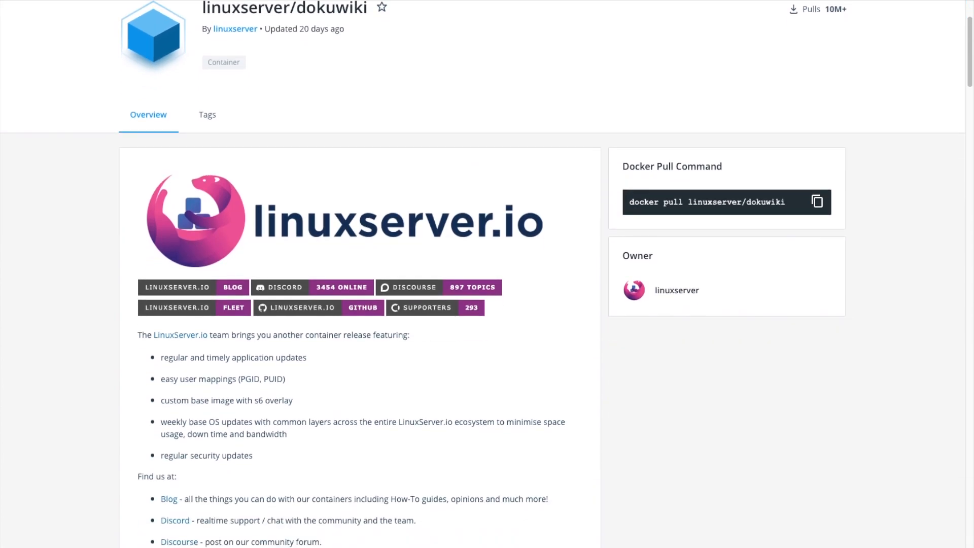
scroll("down", 3)
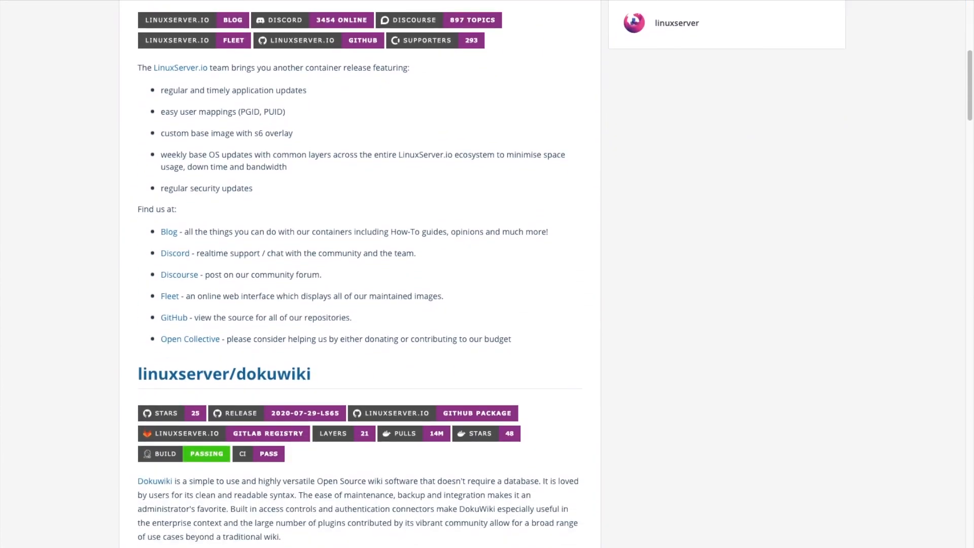
scroll("down", 3)
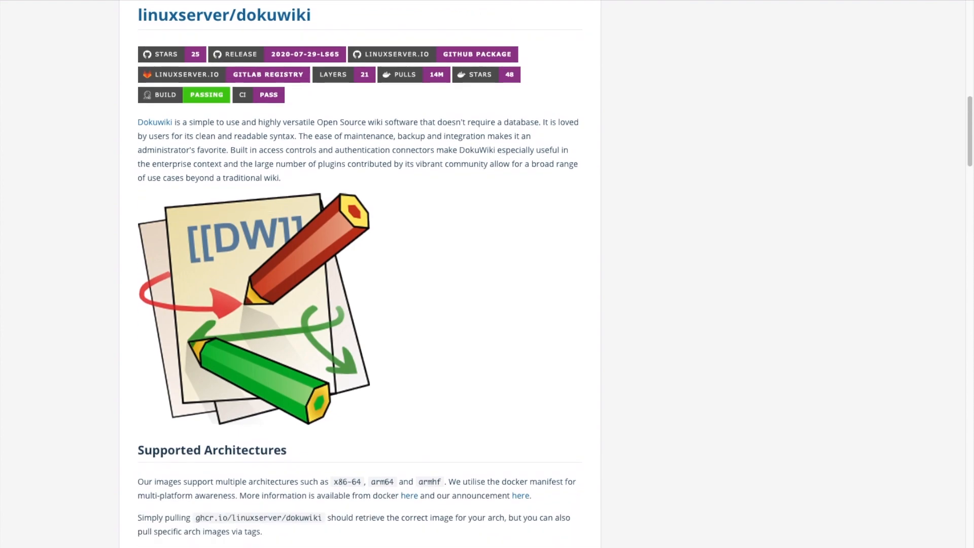
scroll("down", 3)
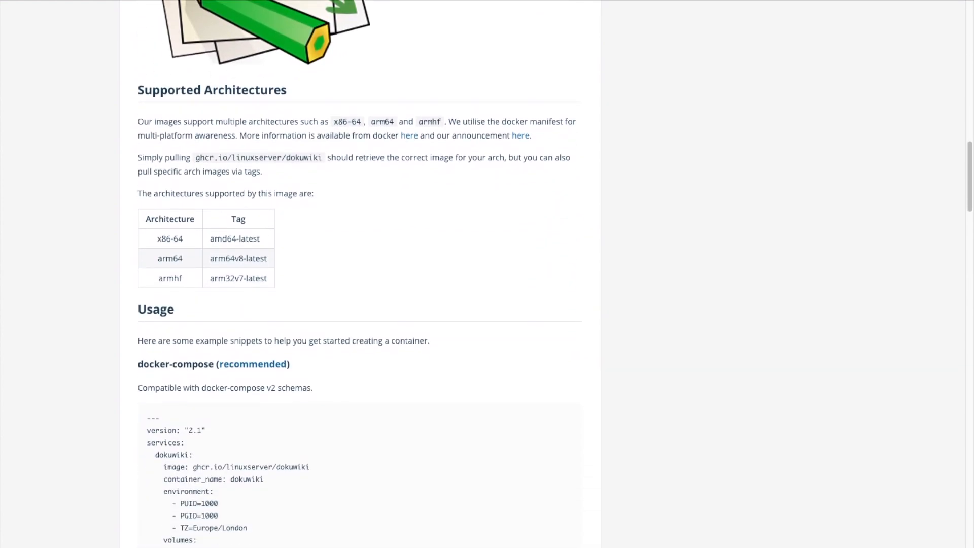
scroll("down", 3)
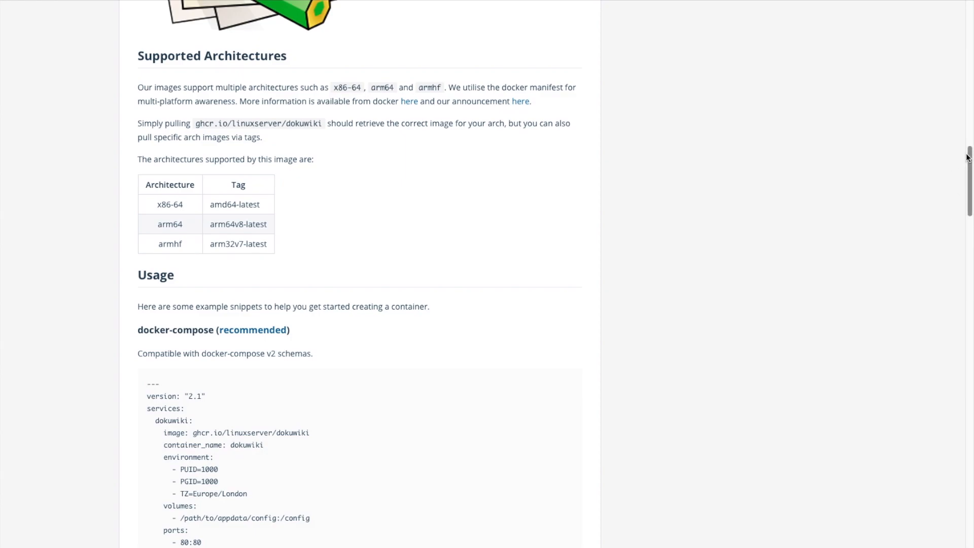
scroll("down", 3)
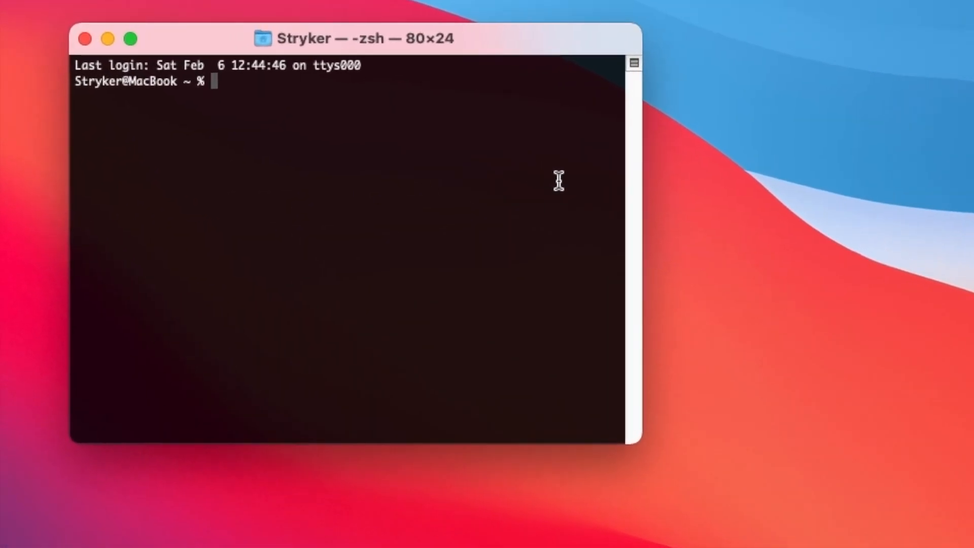
type("ssh pi@192.168.1.176")
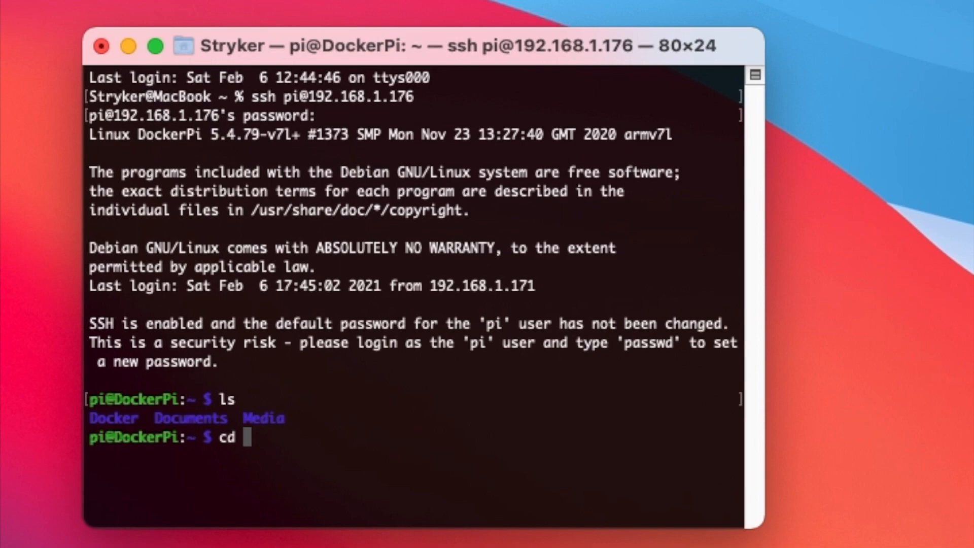
type("Docker")
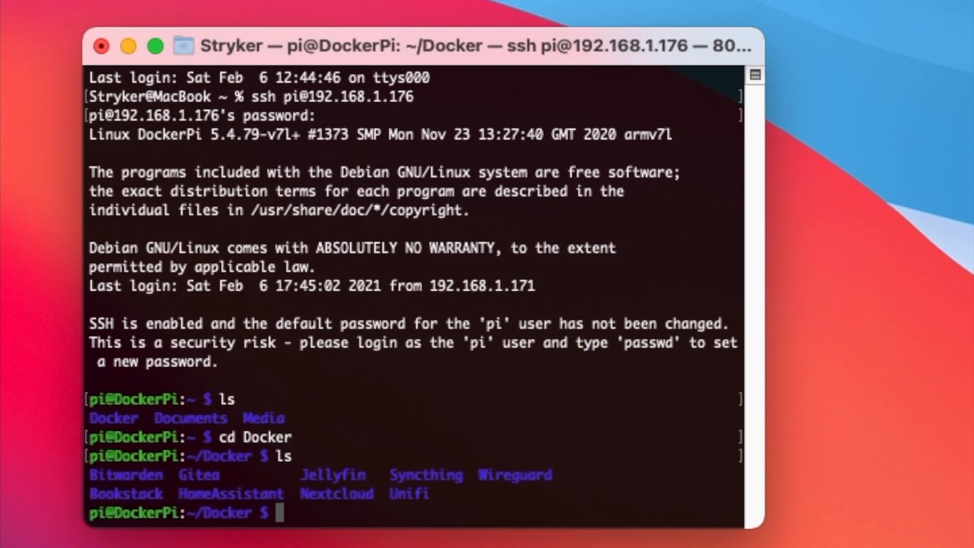
type("mkdir Doku")
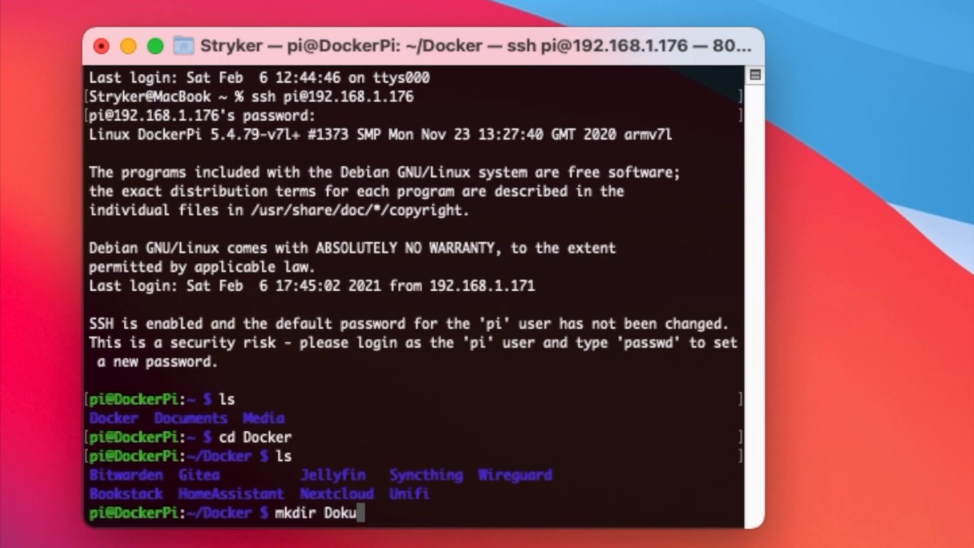
type("wiki")
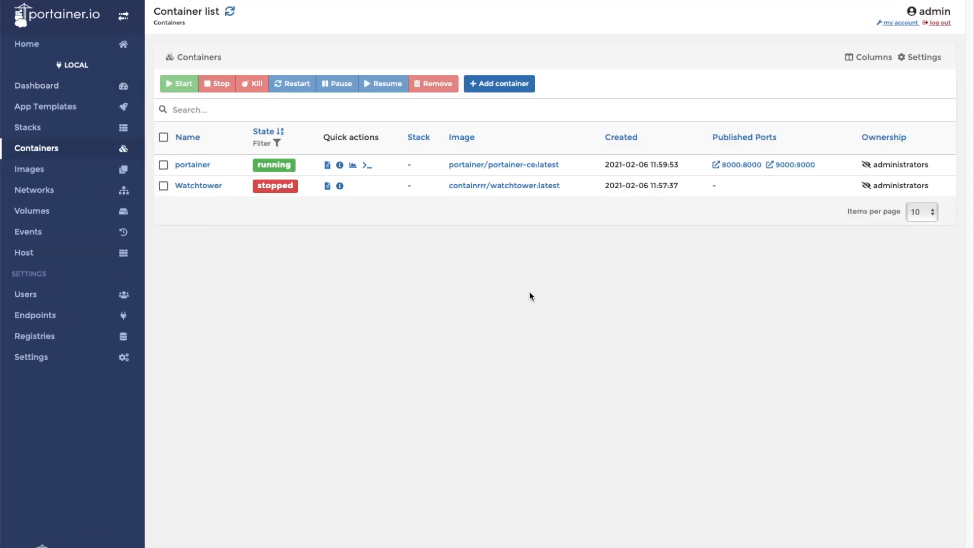
mouse_move(509, 89)
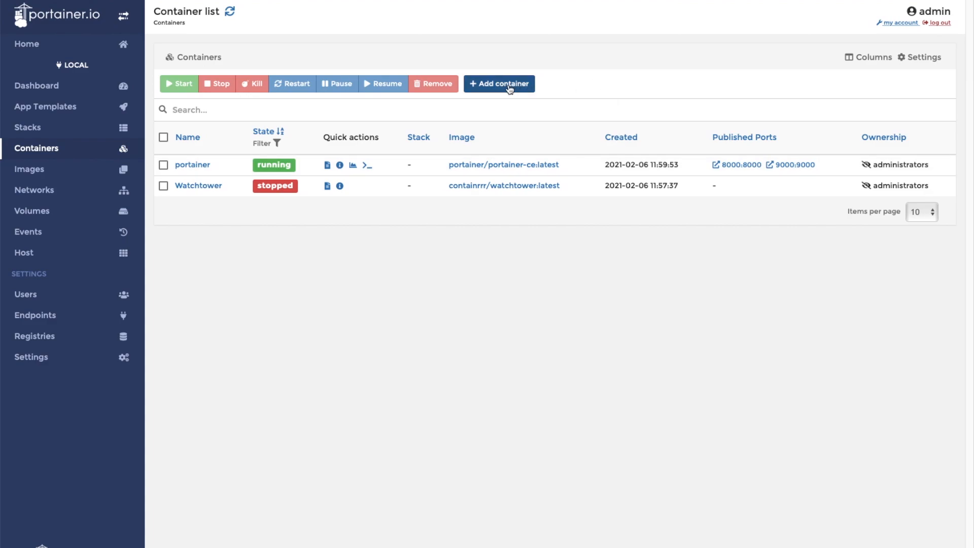
- Add a container named Dokuwiki using the image ghcr.io/linuxserver/dokuwiki
left_click(499, 83)
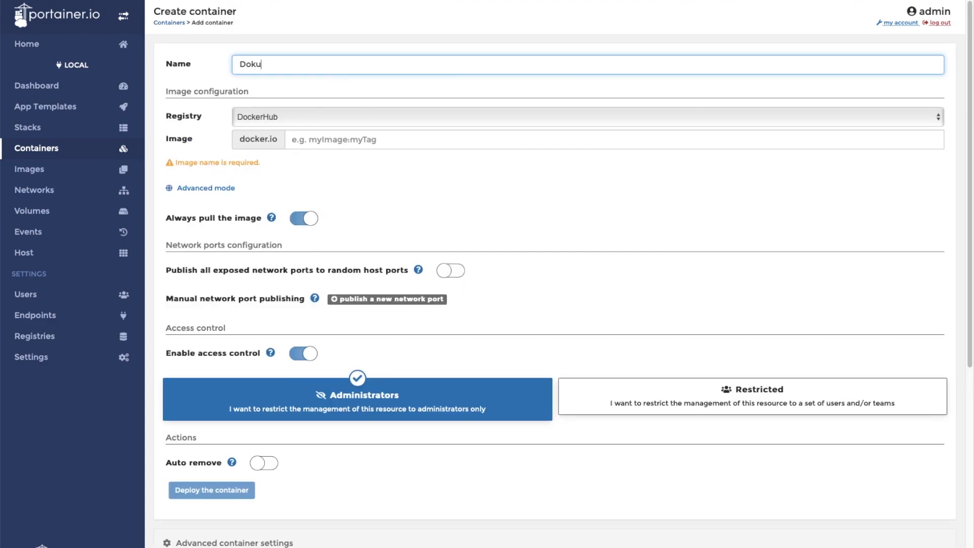
type("wiki")
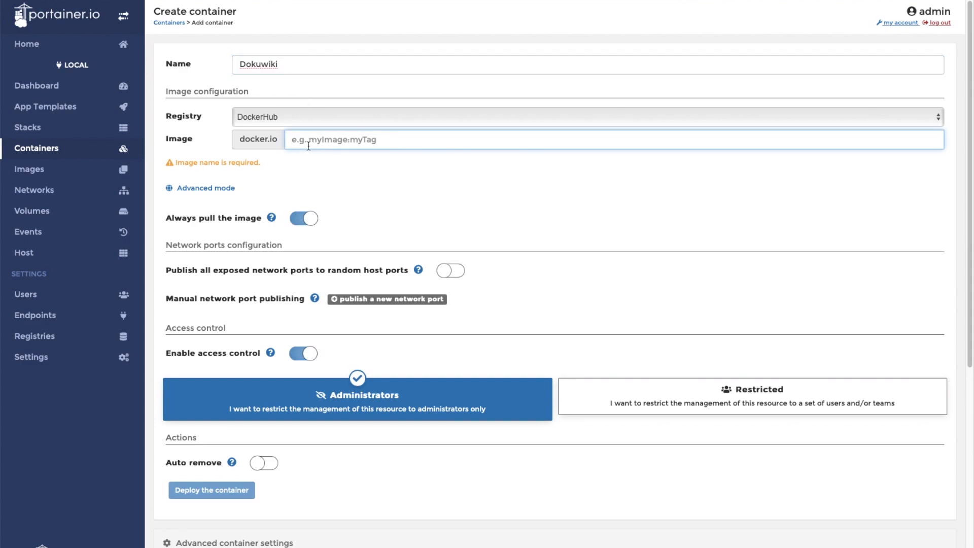
type("ghcr.io/linuxserver/d")
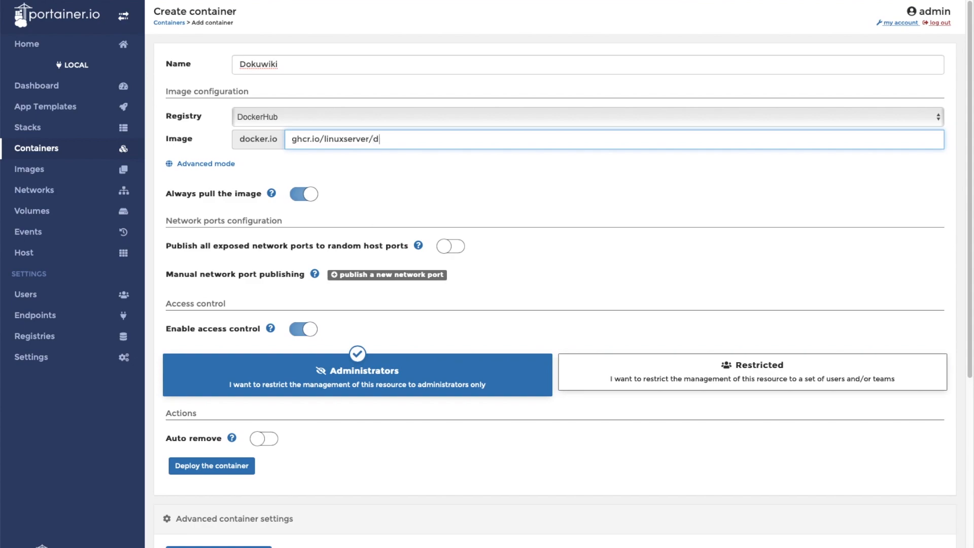
type("okuwiki")
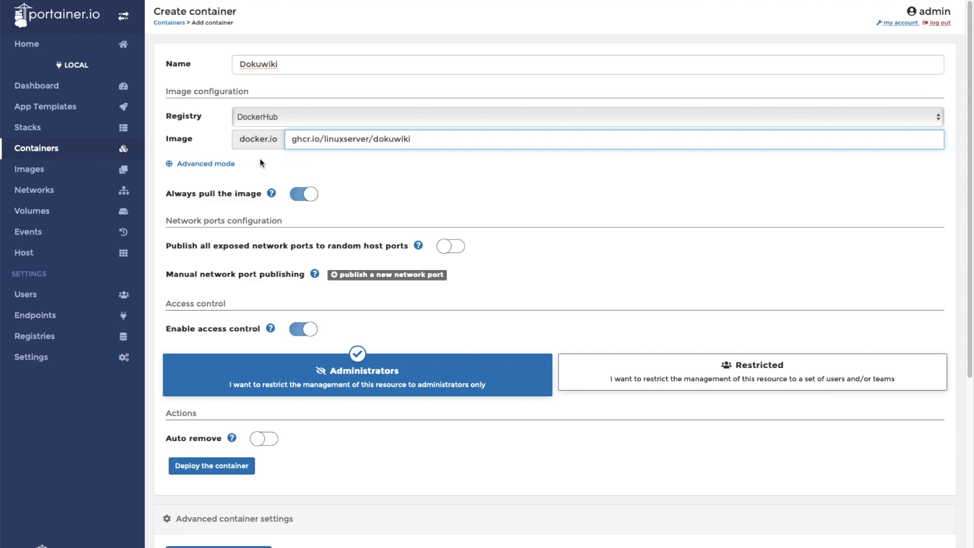
- Add a port mapping of host port 81 to container port 80
left_click(387, 275)
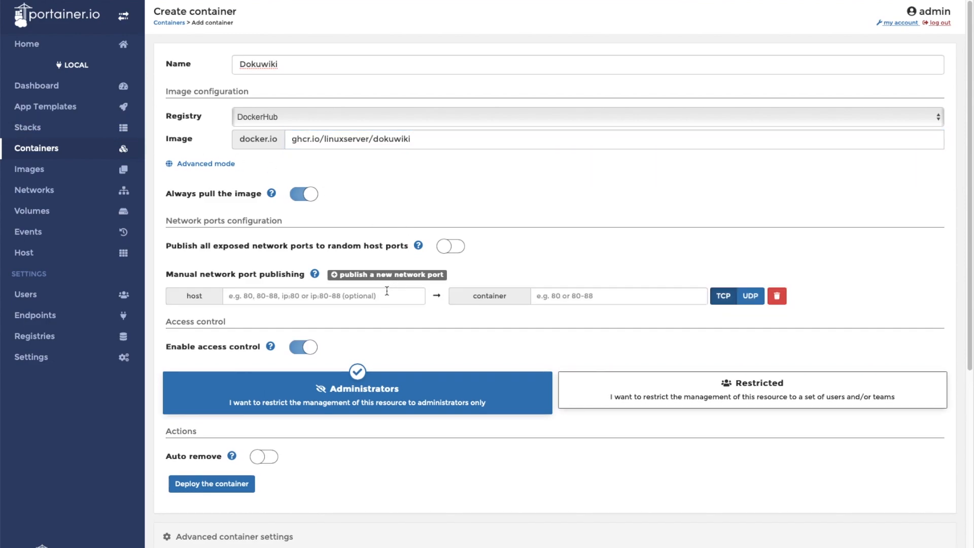
type("81")
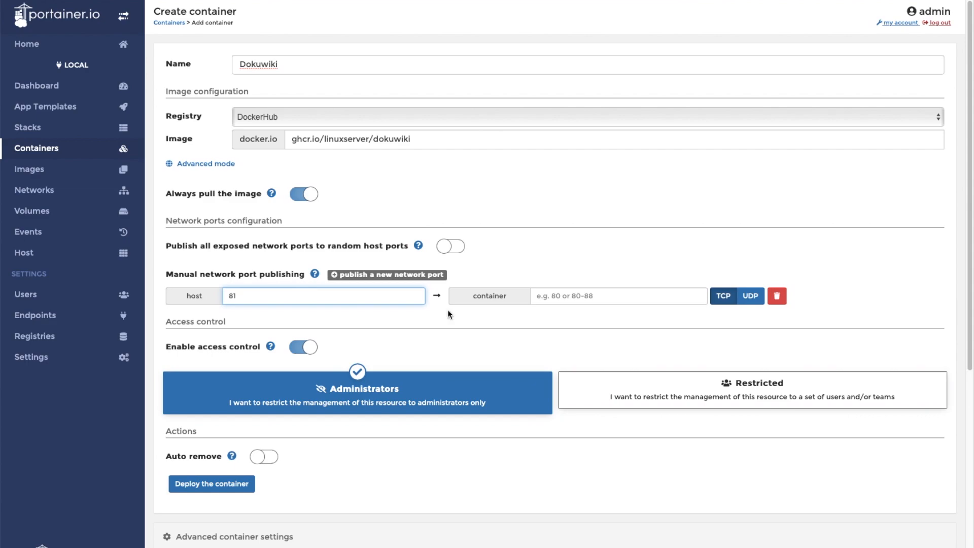
type("80")
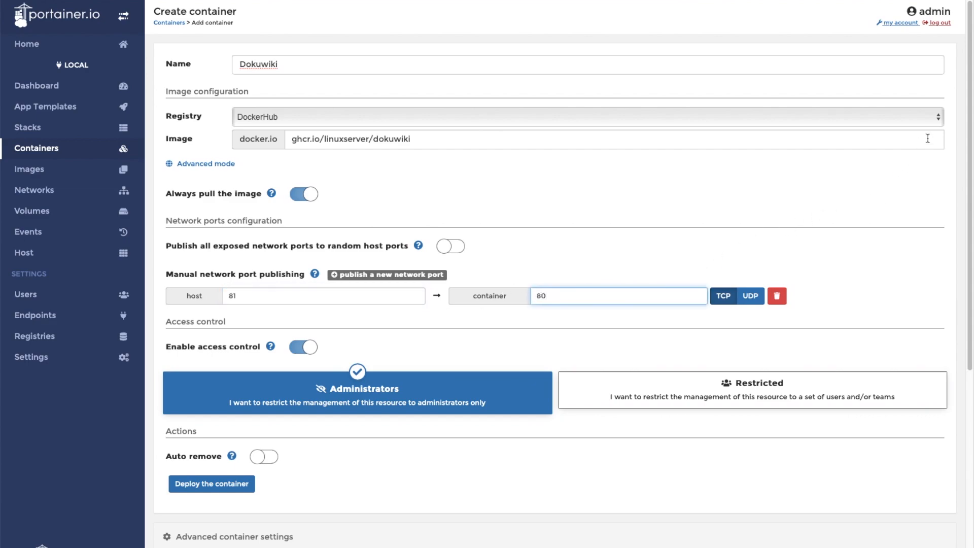
- Add a bind volume mapping container /config to host /home/pi/Docker/Dokuwiki
scroll("down", 3)
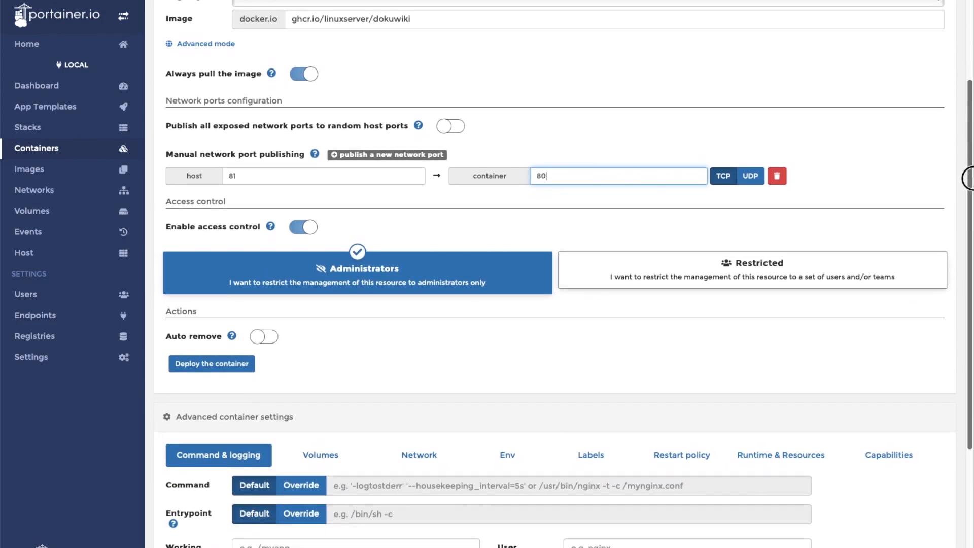
scroll("down", 3)
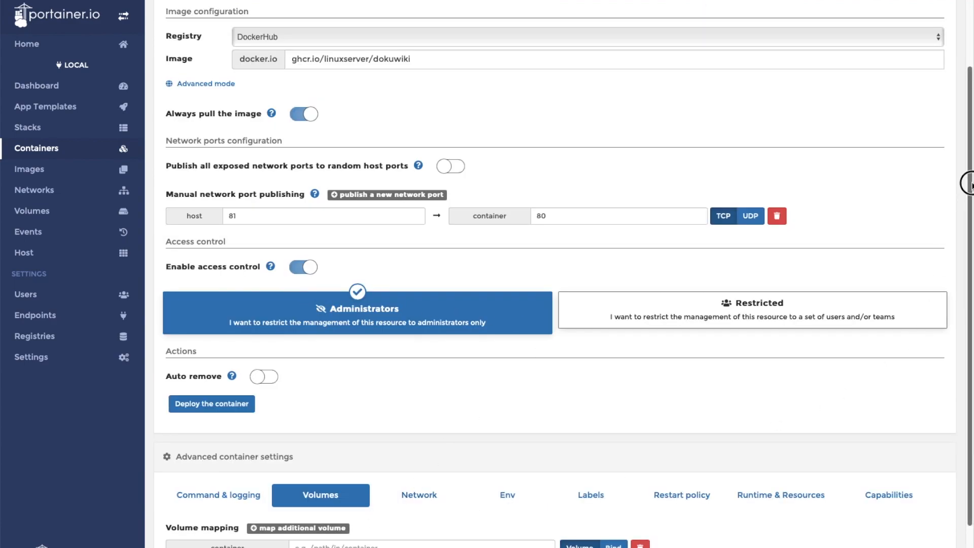
scroll("down", 3)
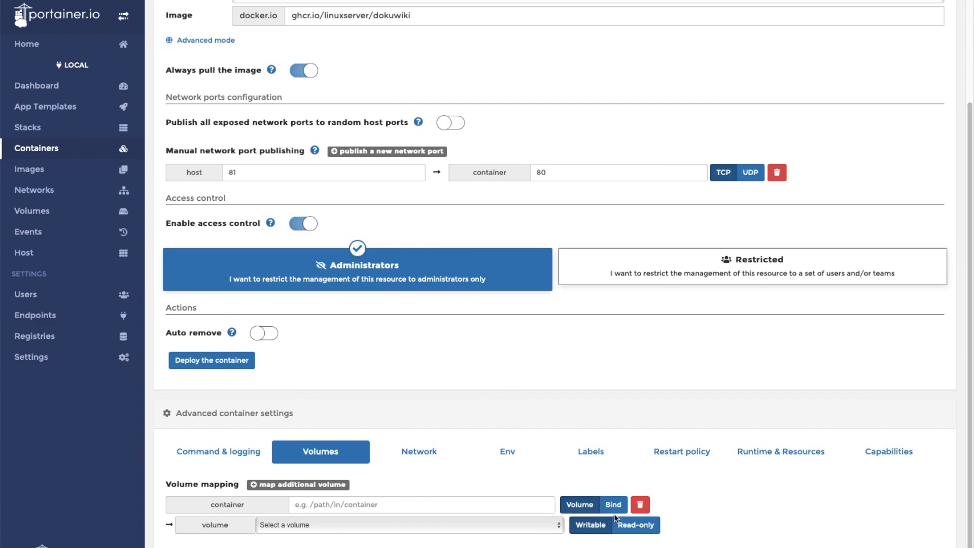
left_click(613, 504)
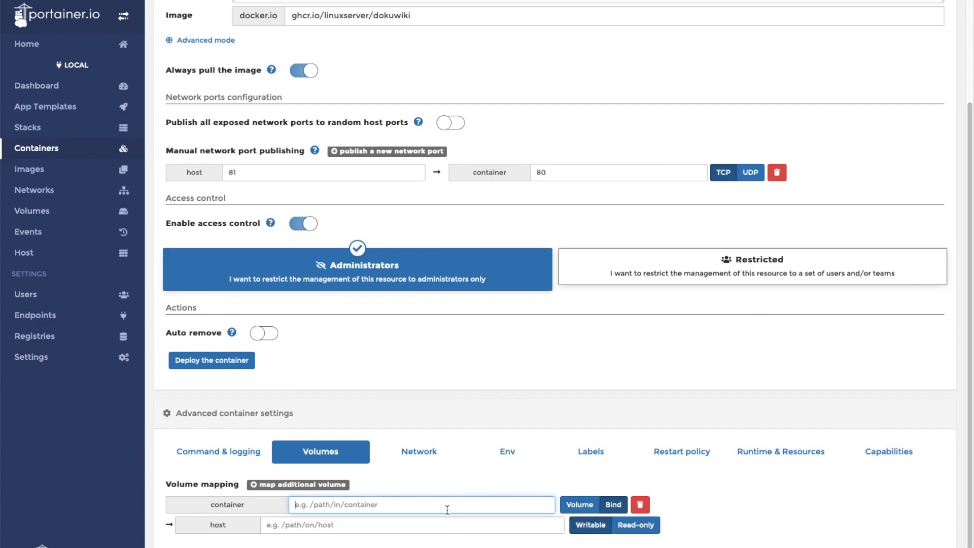
type("/config")
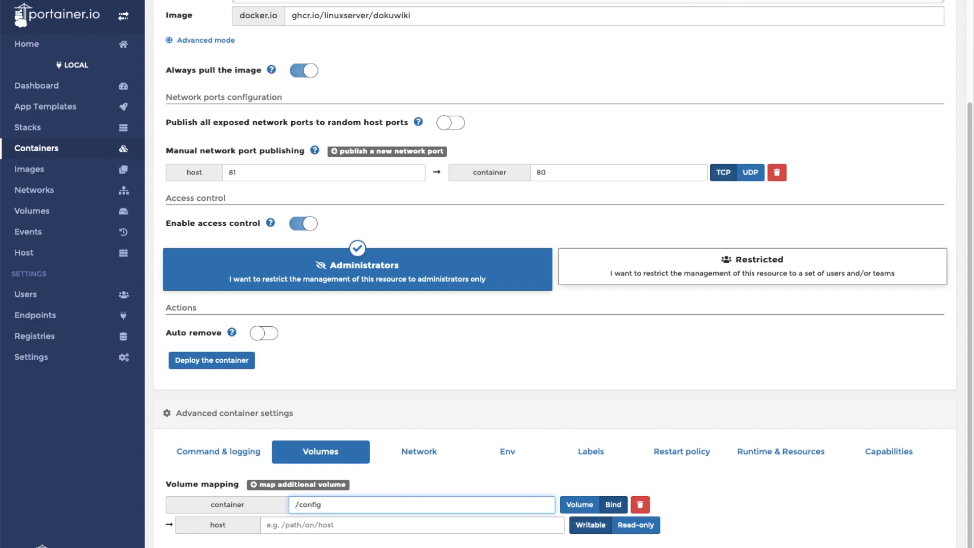
type("/")
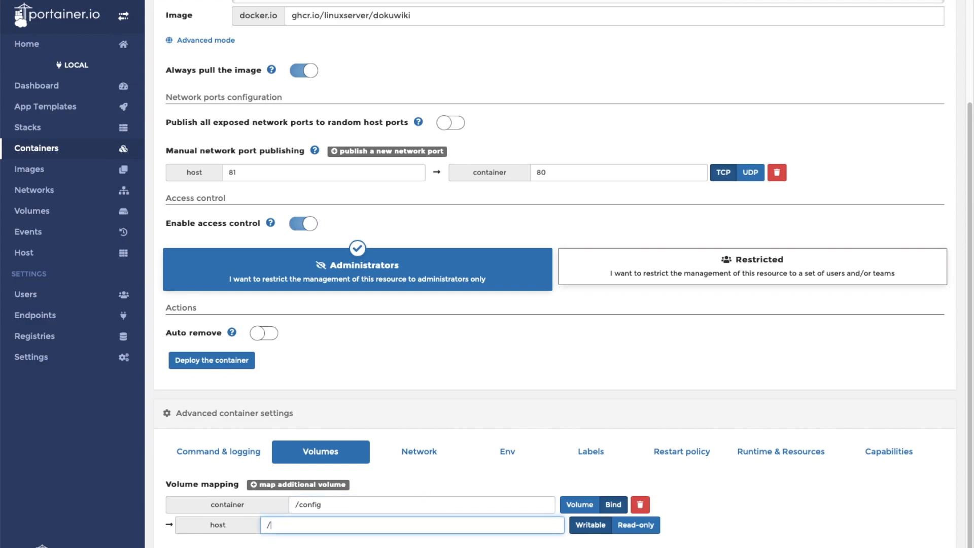
type("home/pi/Docker/Dokuwiki")
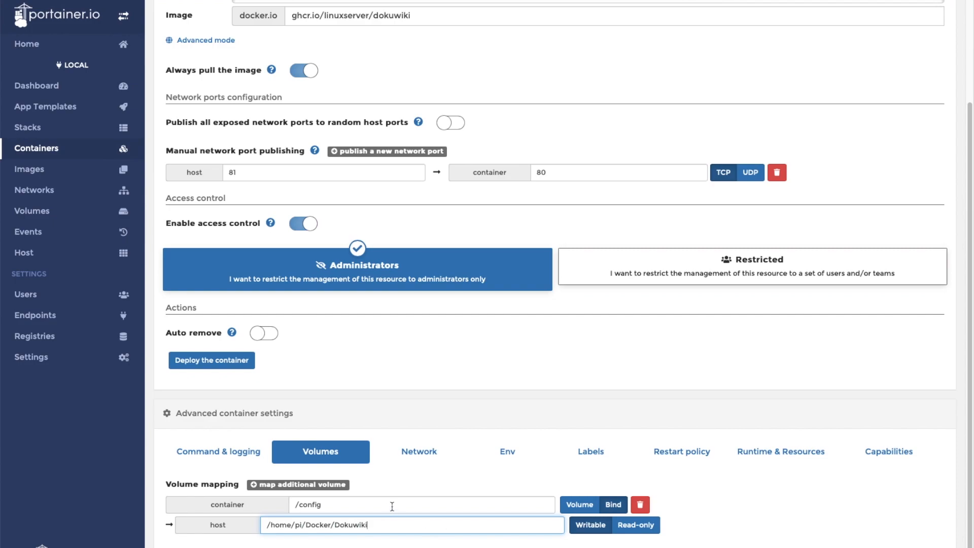
mouse_move(530, 465)
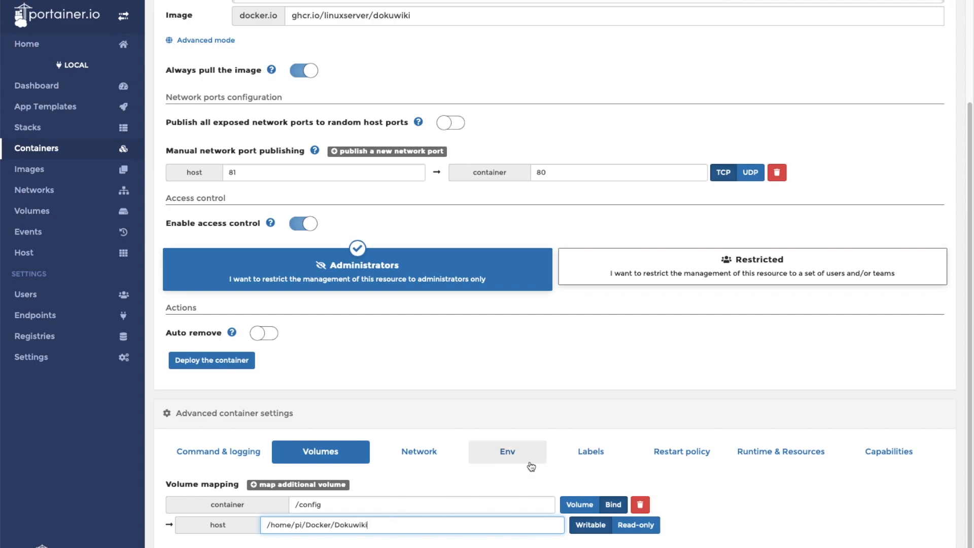
- Add environment variables PUID=1000, PGID=1000 and TZ=America/New_York
left_click(508, 452)
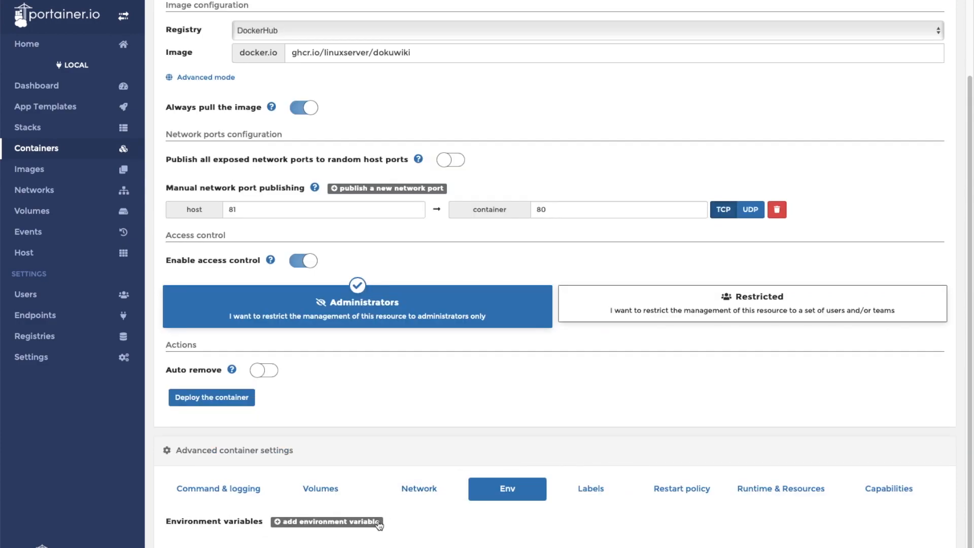
left_click(327, 521)
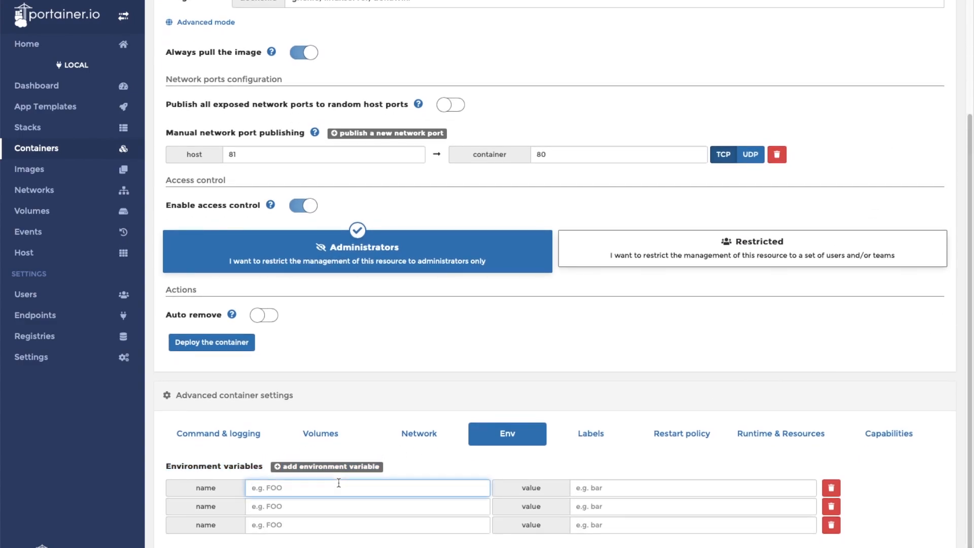
type("PUID")
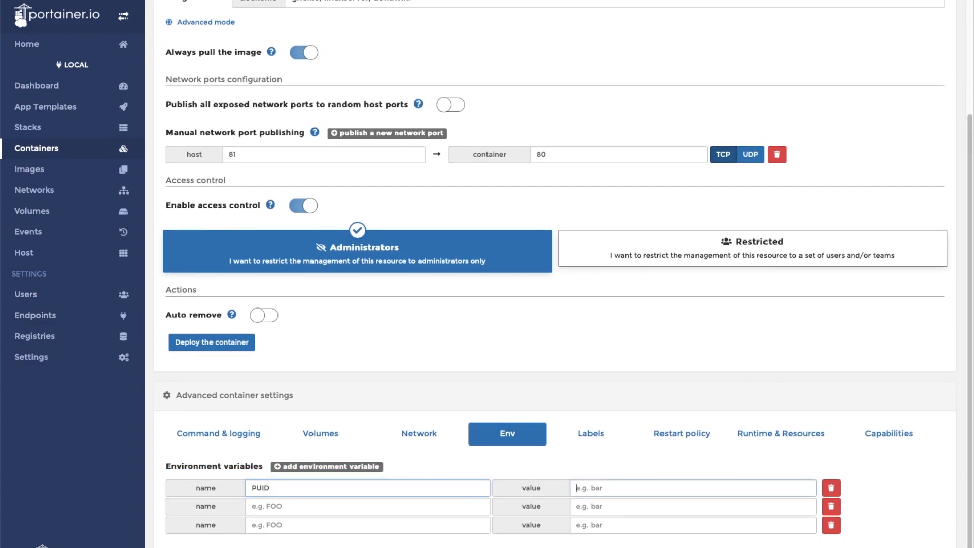
type("1000")
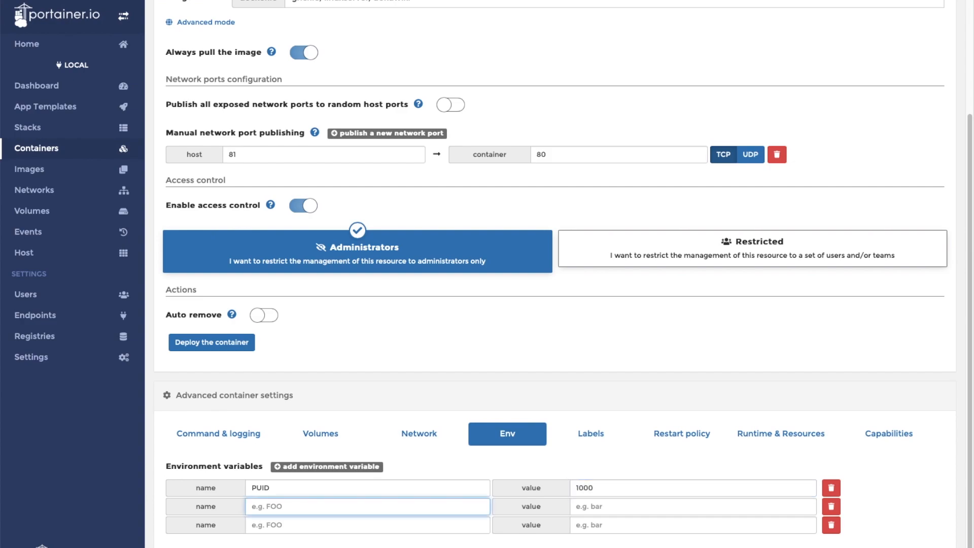
type("PGID")
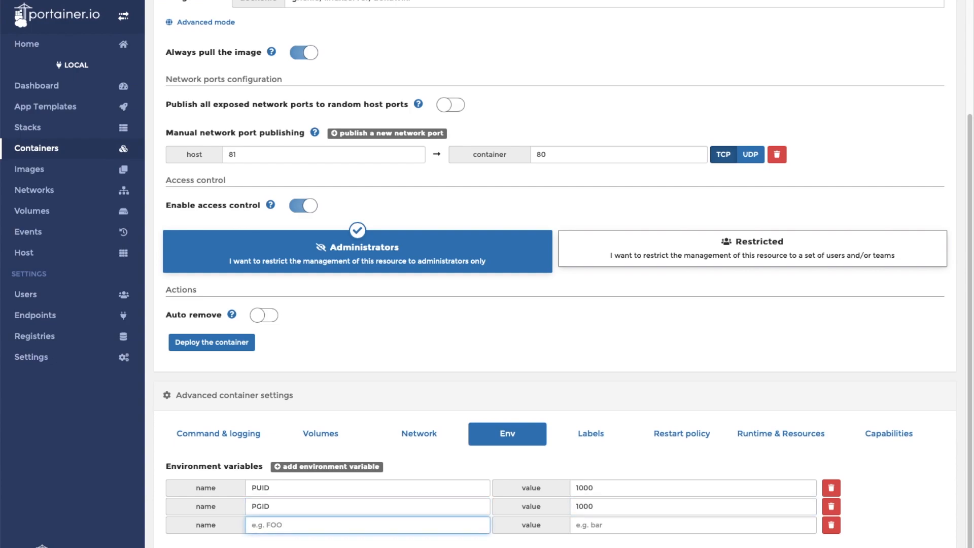
type("TX")
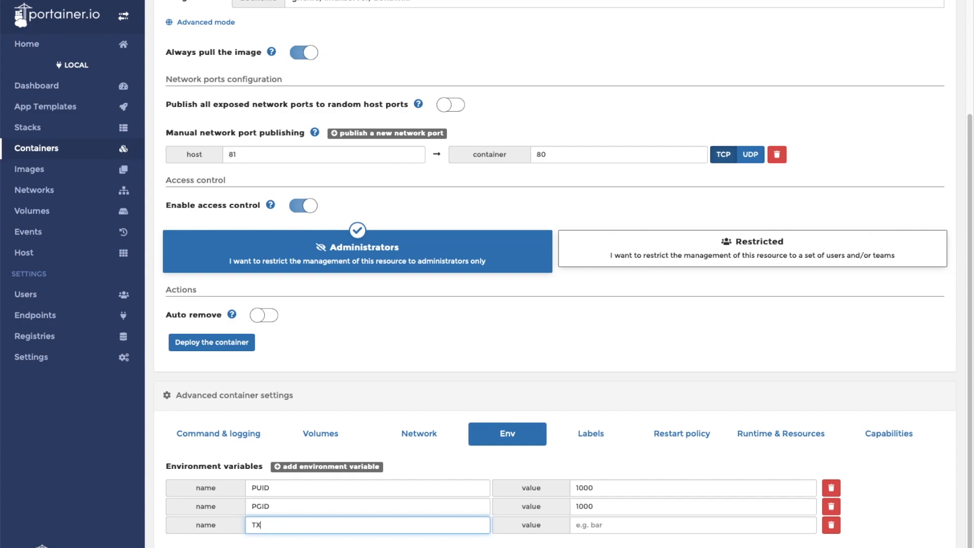
type("America/New_T")
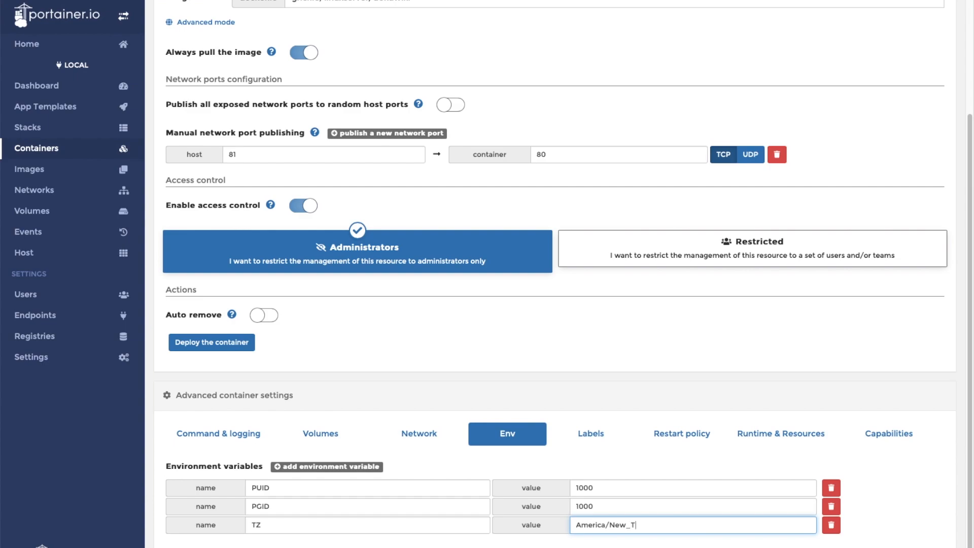
type("ork")
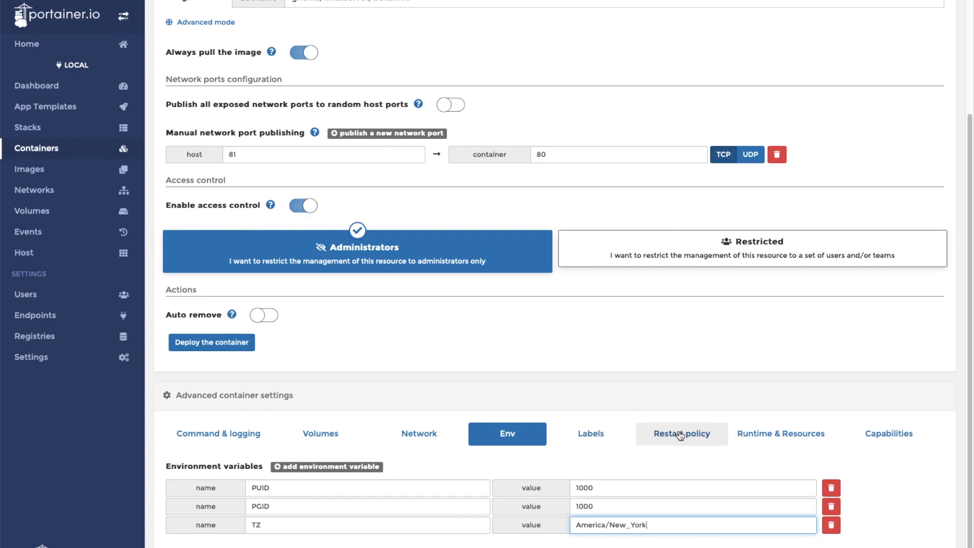
- Set the restart policy to Unless stopped and deploy the Dokuwiki container
left_click(682, 434)
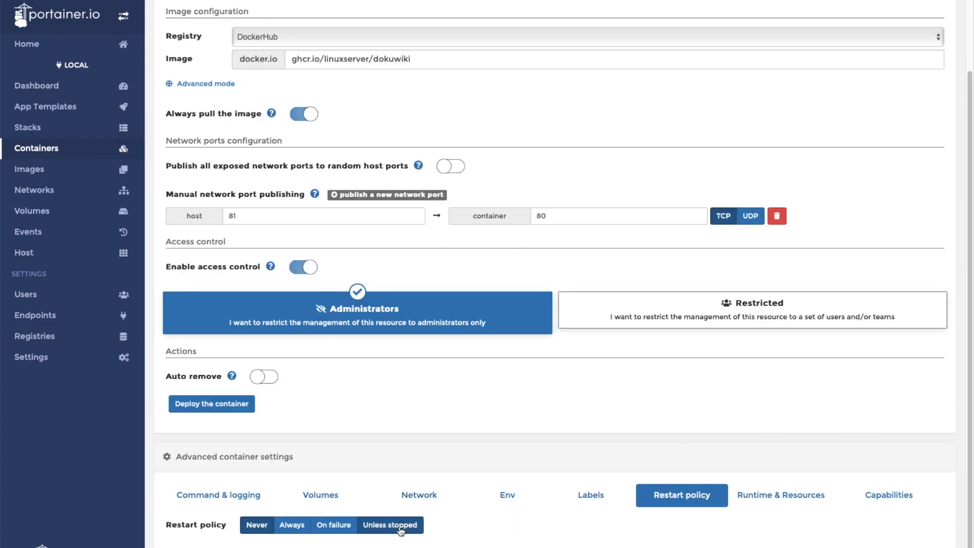
mouse_move(348, 409)
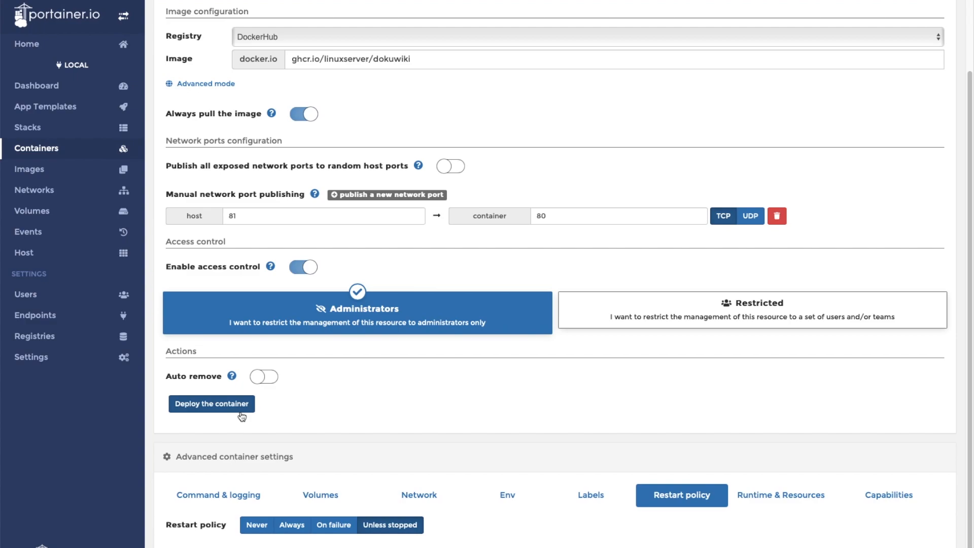
left_click(211, 403)
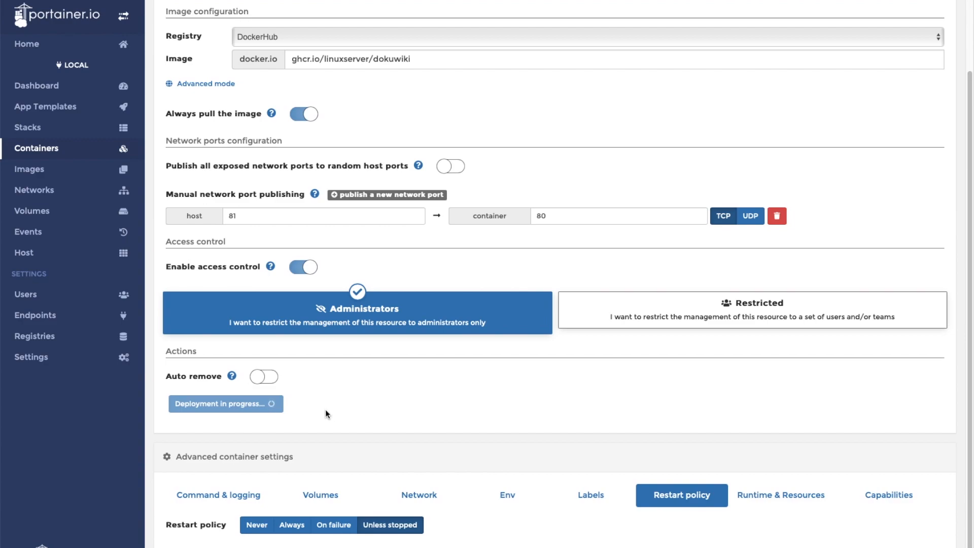
left_click(226, 404)
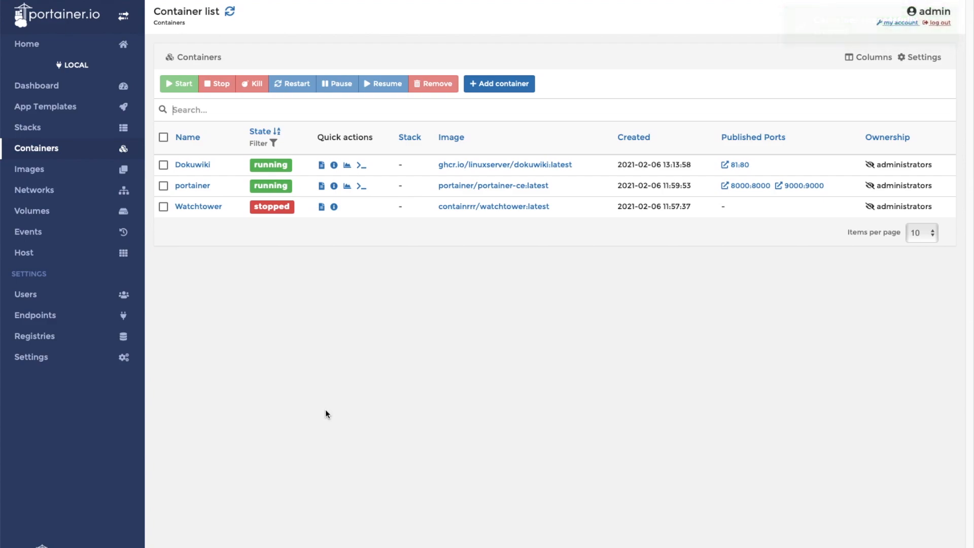
mouse_move(321, 169)
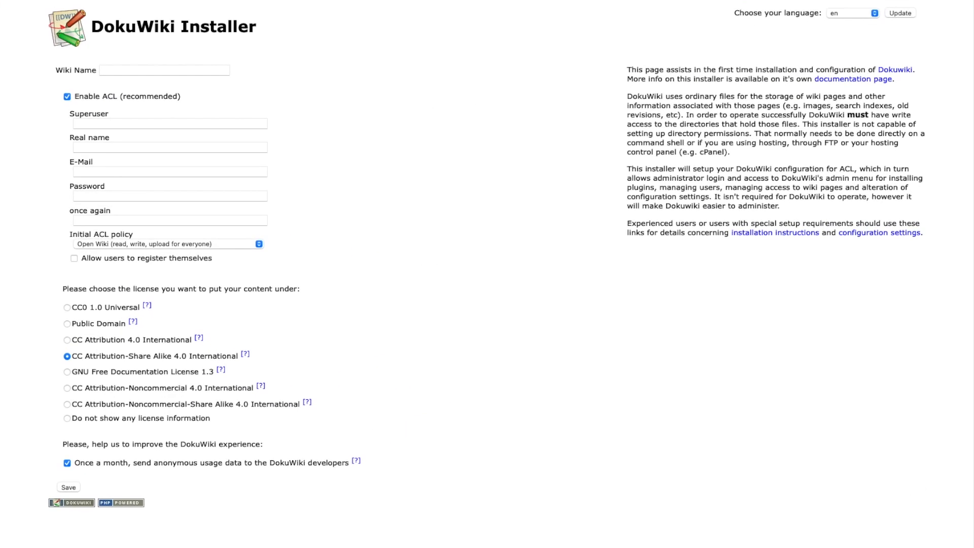
mouse_move(454, 36)
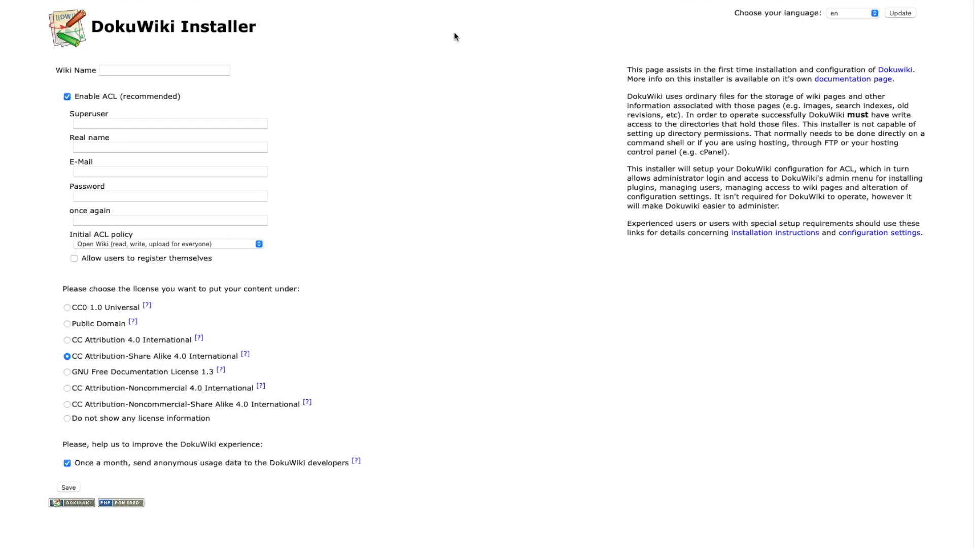
- Enter wiki name StrykerDocs, superuser Stryker with email and password, and disable usage data
type("S")
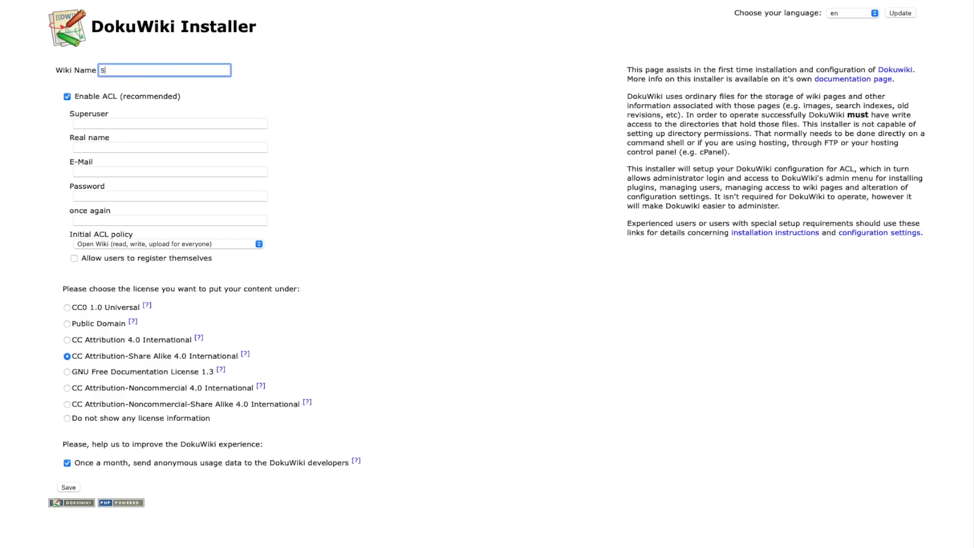
type("trykerDocs")
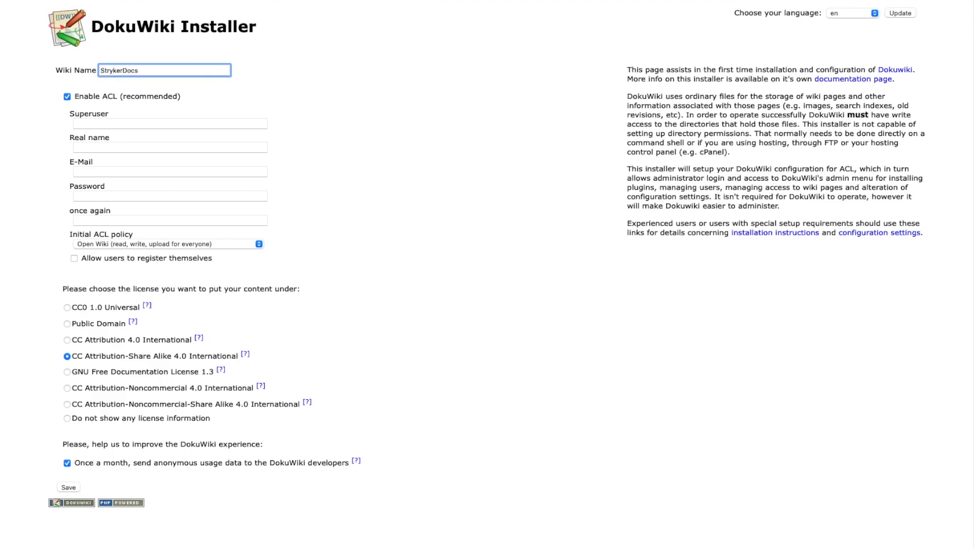
type("Stryk")
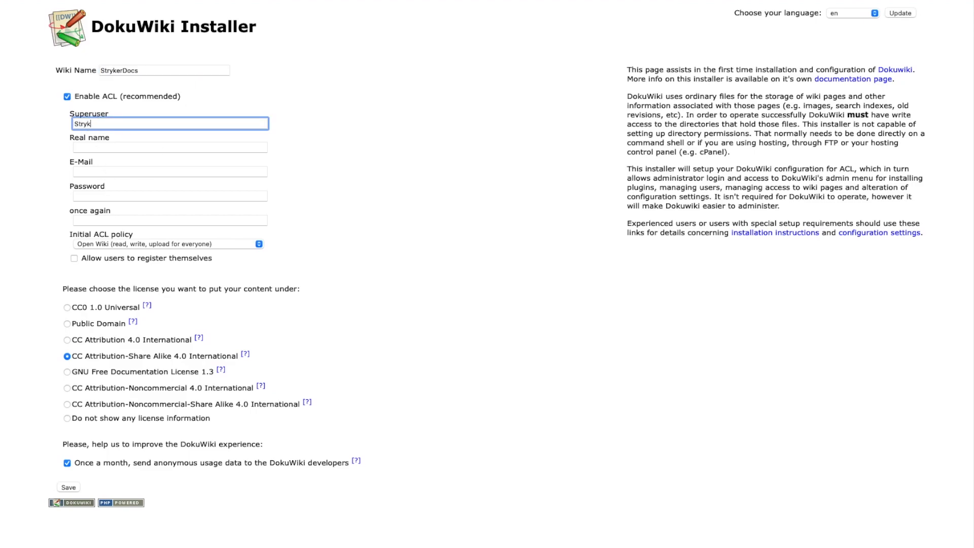
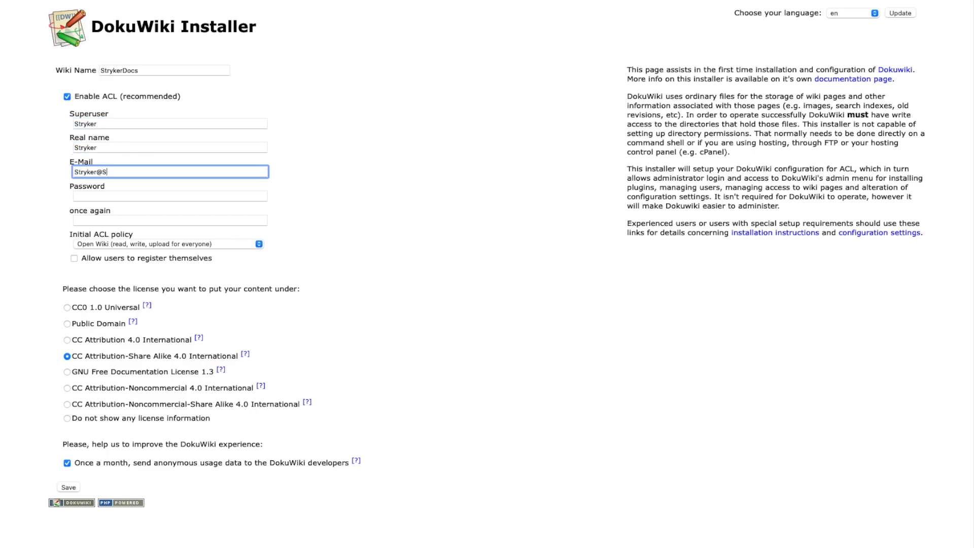
type("••••")
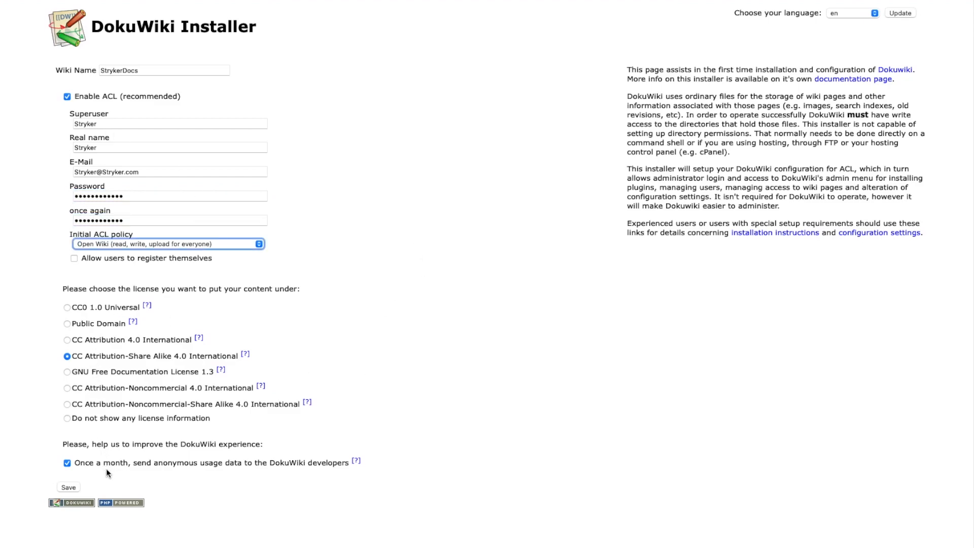
left_click(65, 463)
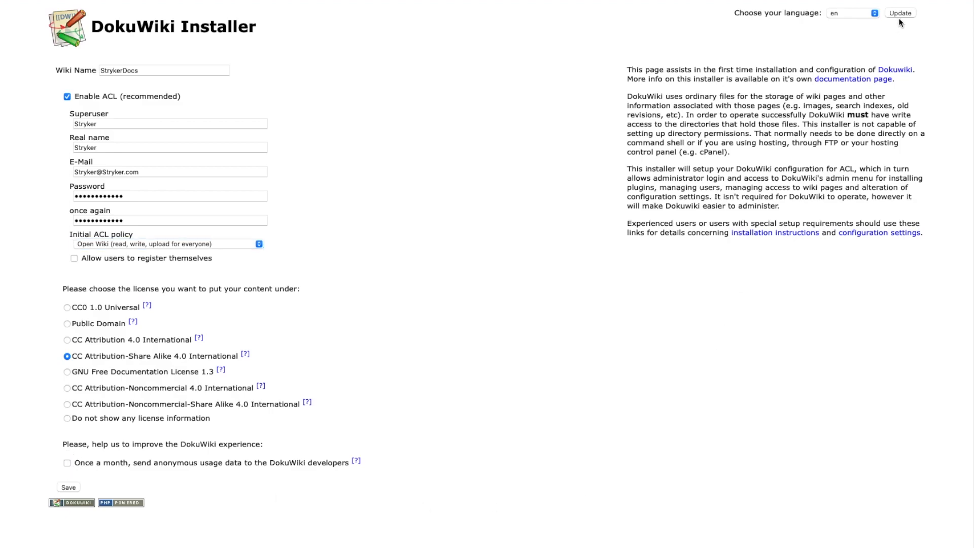
- Save the installer settings and continue to the new DokuWiki welcome page
left_click(68, 487)
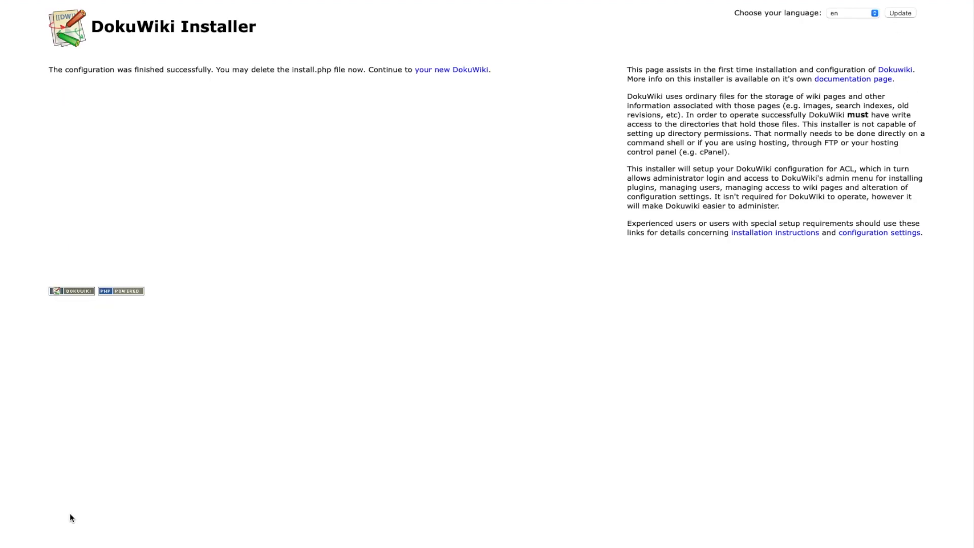
mouse_move(336, 83)
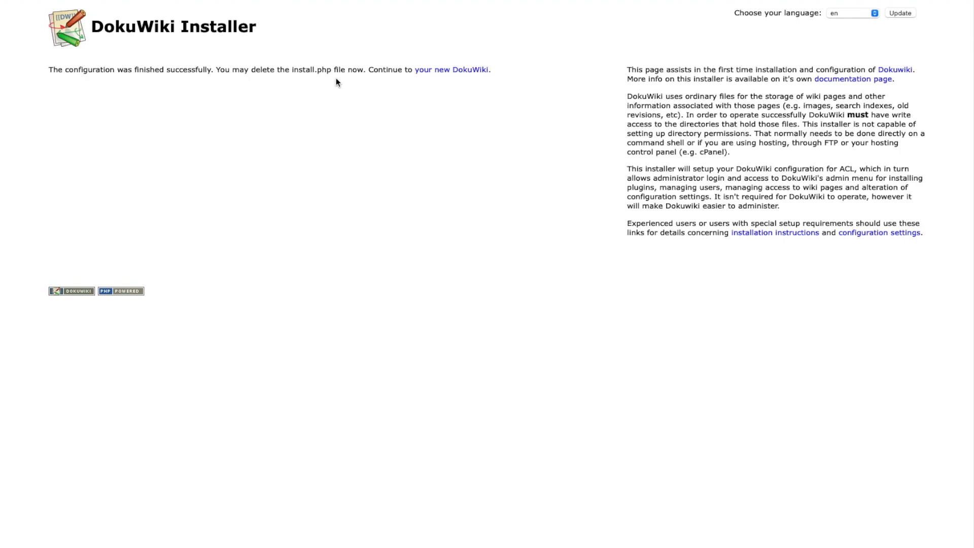
mouse_move(478, 75)
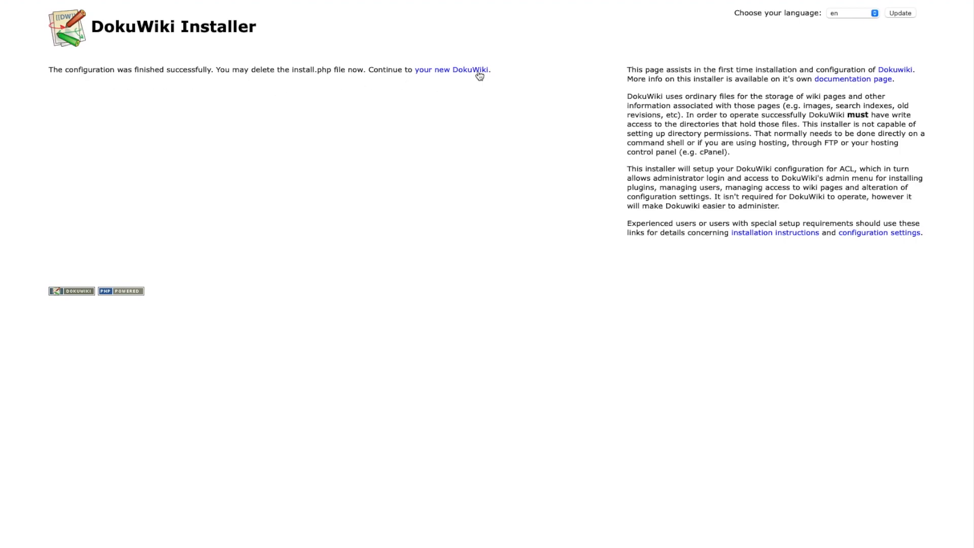
left_click(453, 69)
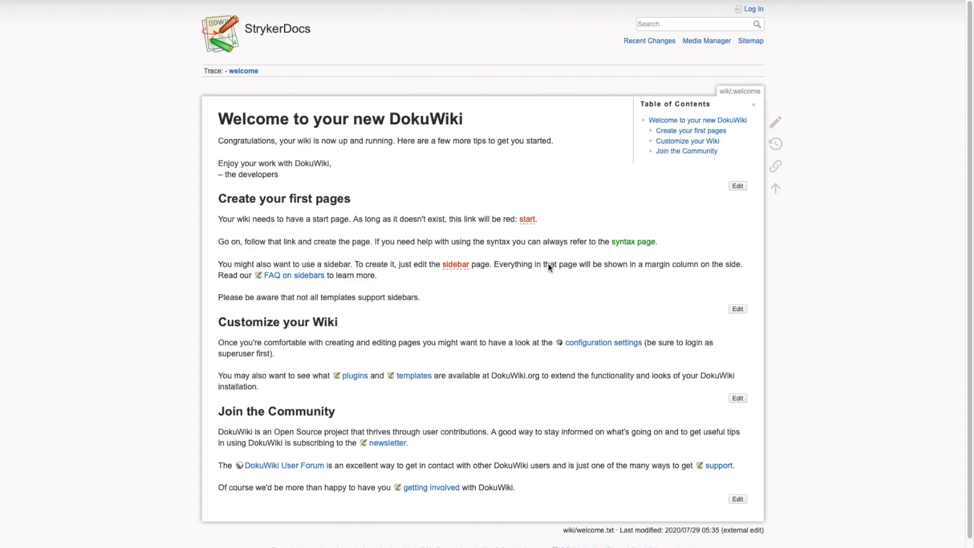
scroll("down", 3)
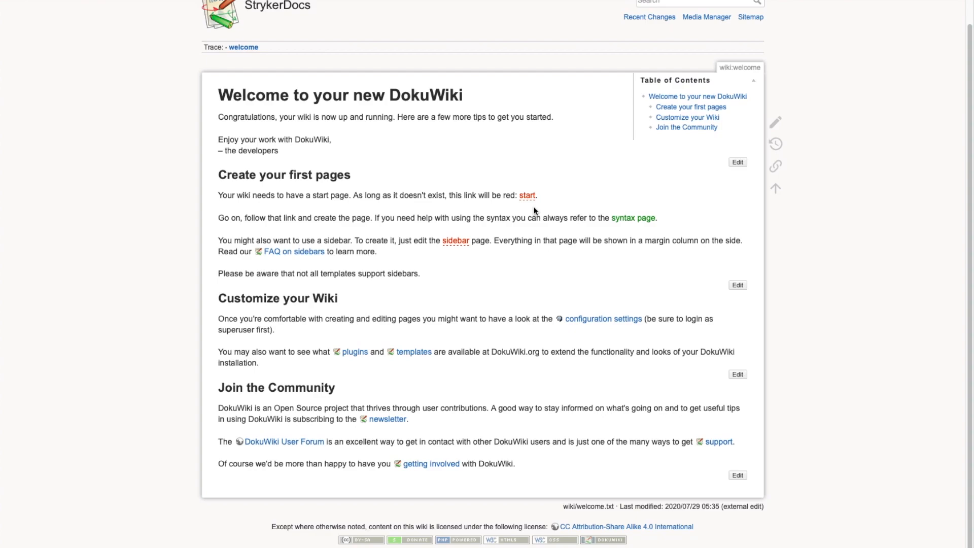
mouse_move(528, 198)
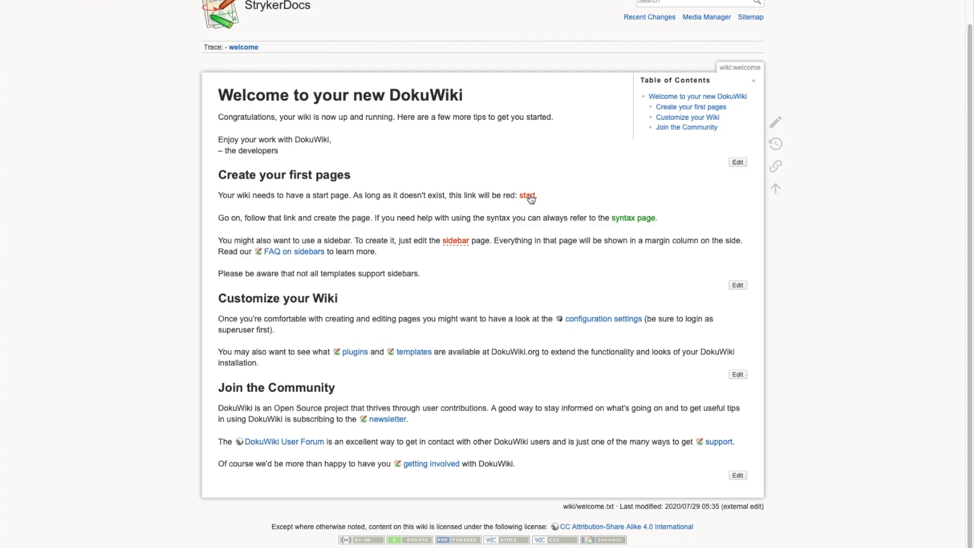
- Create the missing start page with the text 'My First Wiki Page!' and save it
left_click(529, 195)
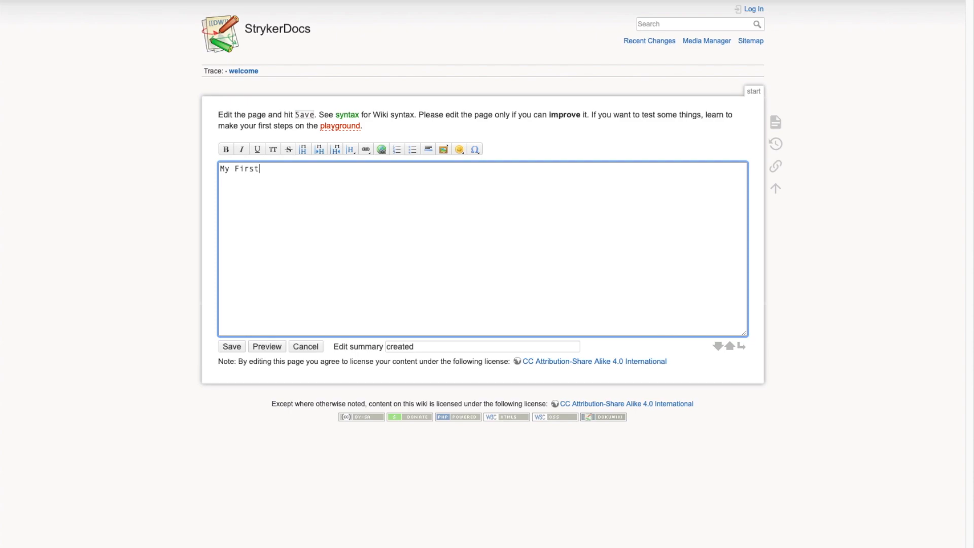
type("Wiki Page!")
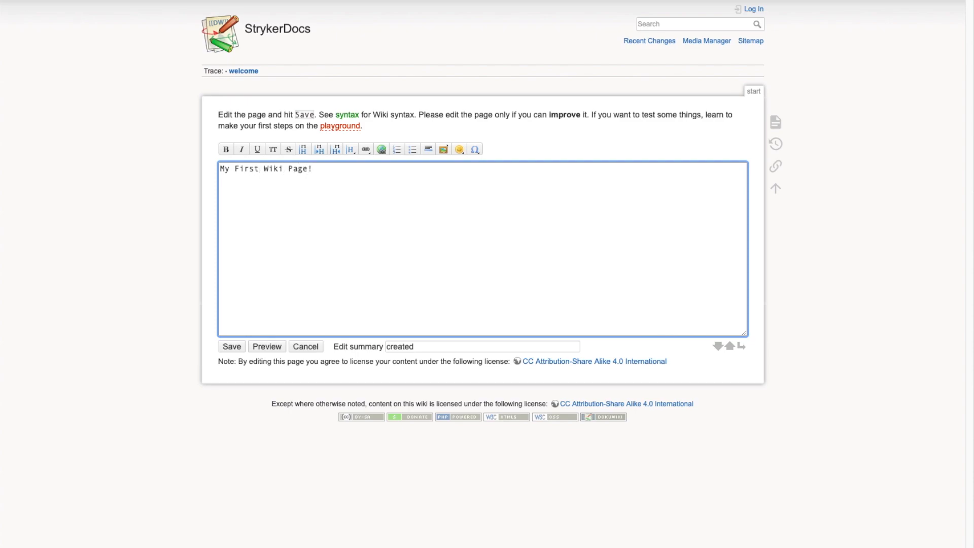
mouse_move(654, 322)
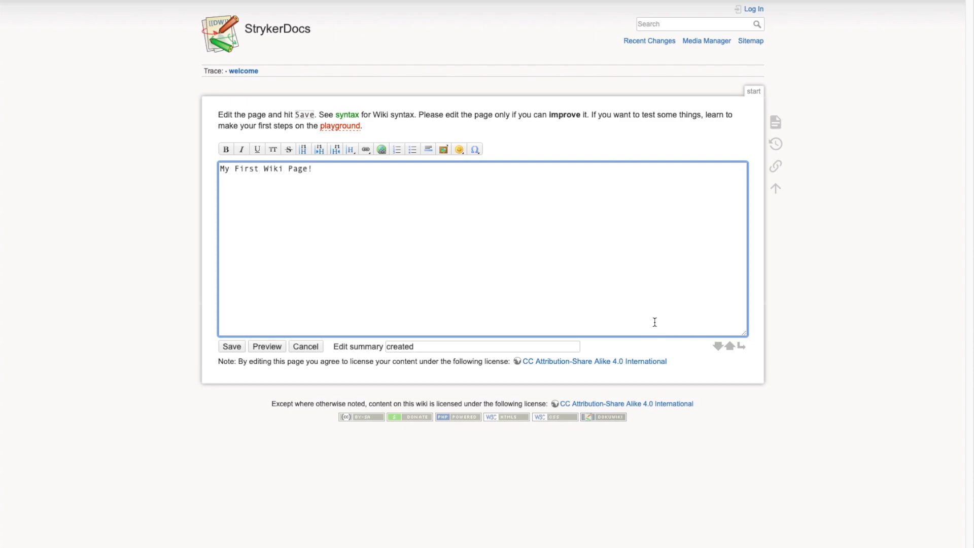
left_click(232, 346)
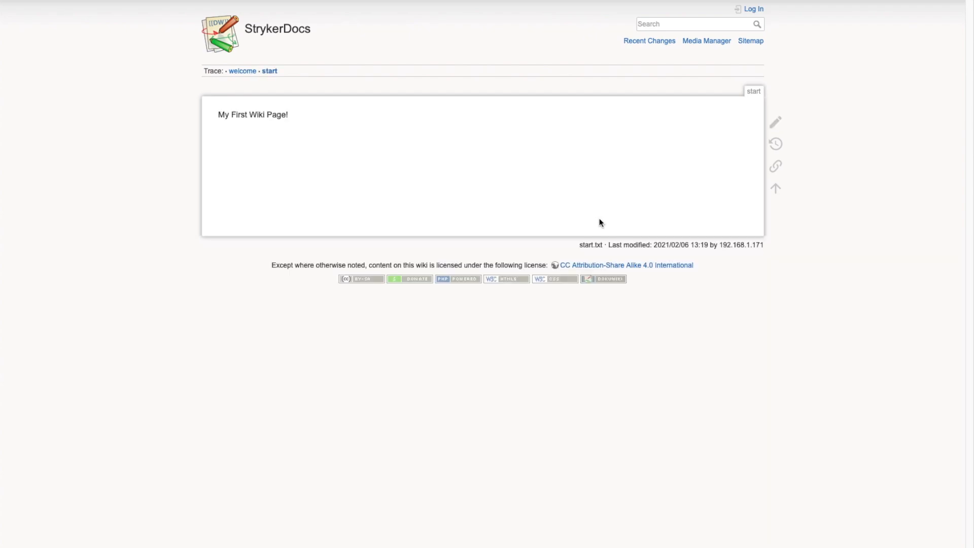
mouse_move(362, 128)
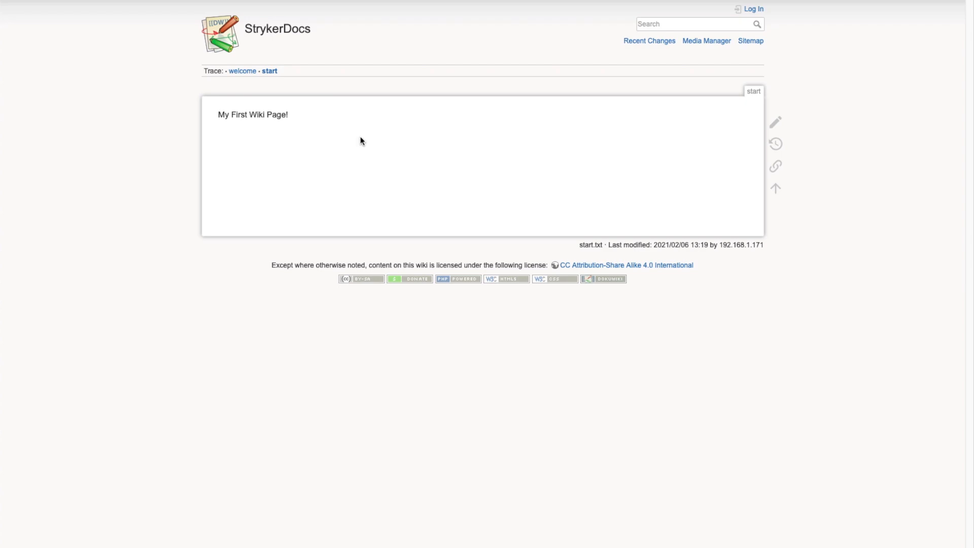
mouse_move(383, 134)
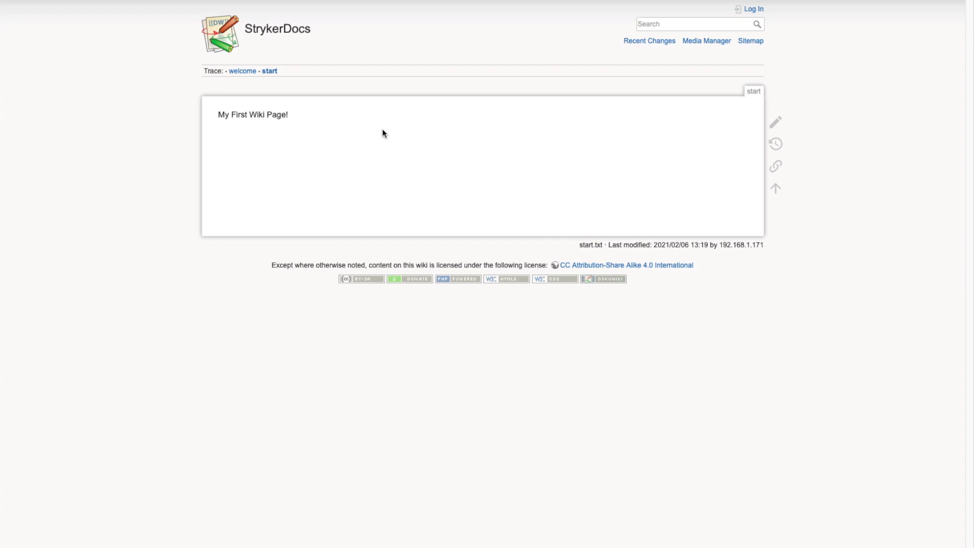